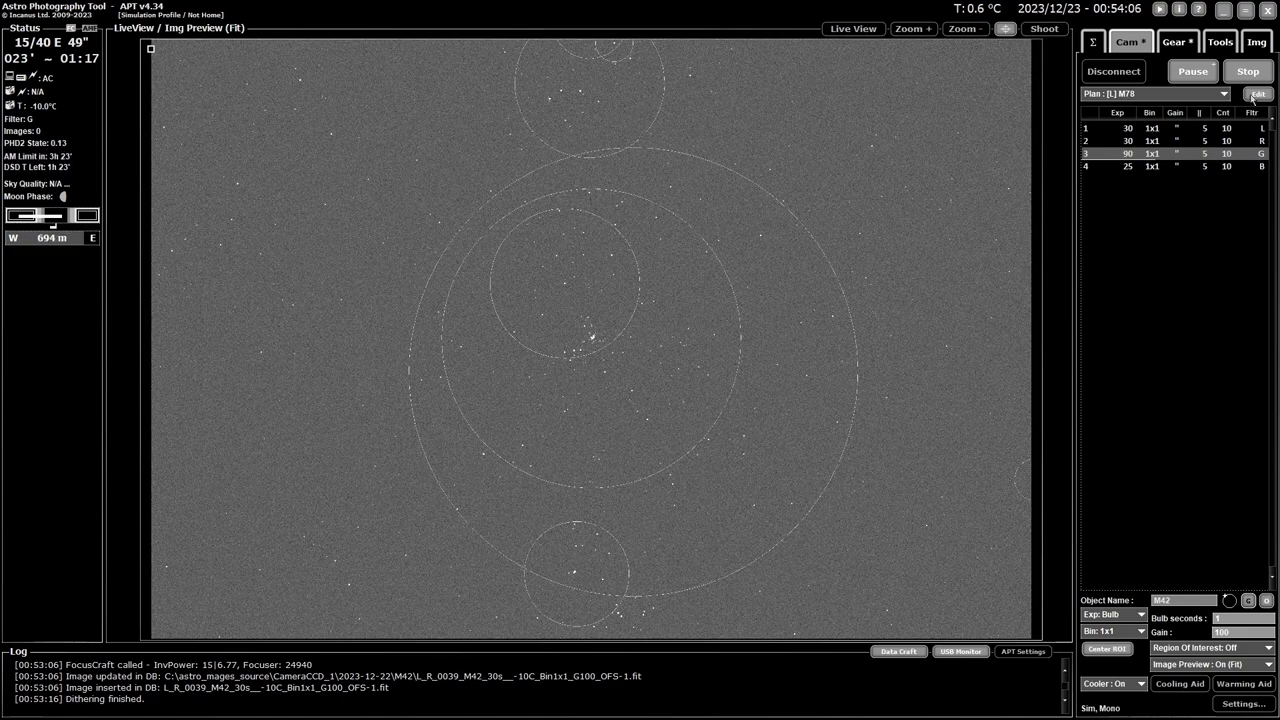
Step: Show the captured-images list, return, and switch the preview zoom back to full-frame view
click(1256, 40)
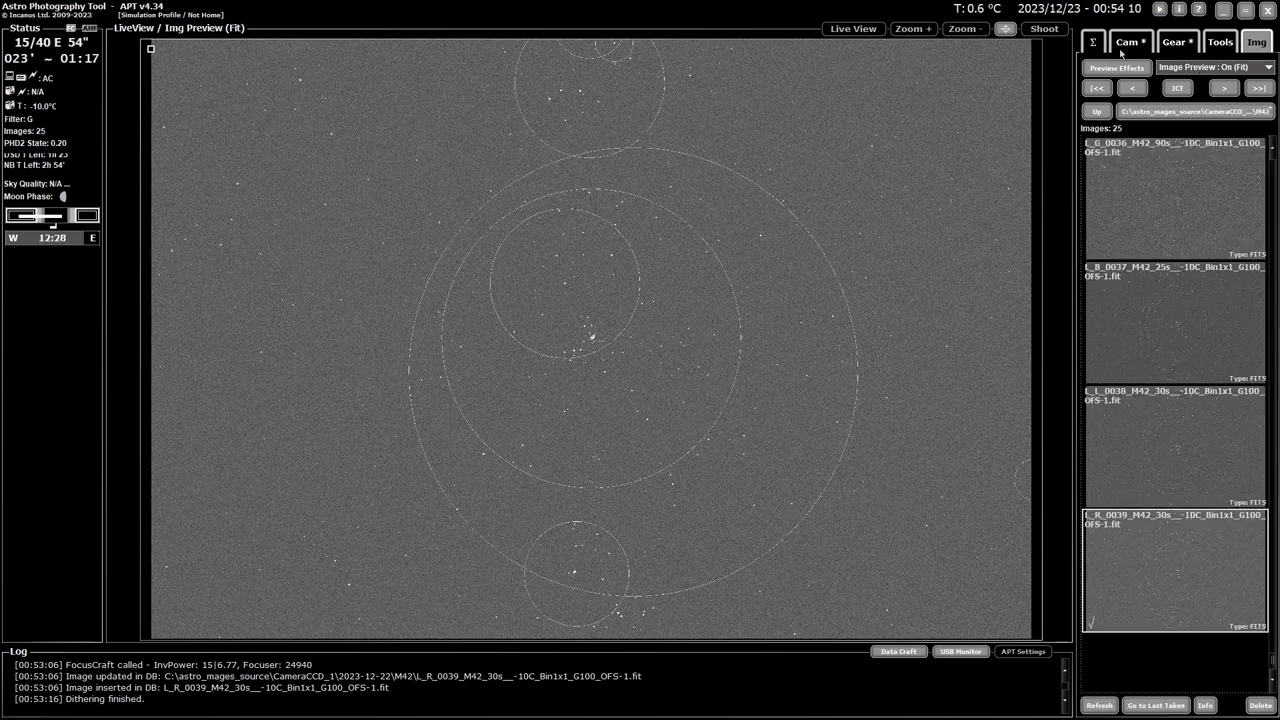
click(1130, 40)
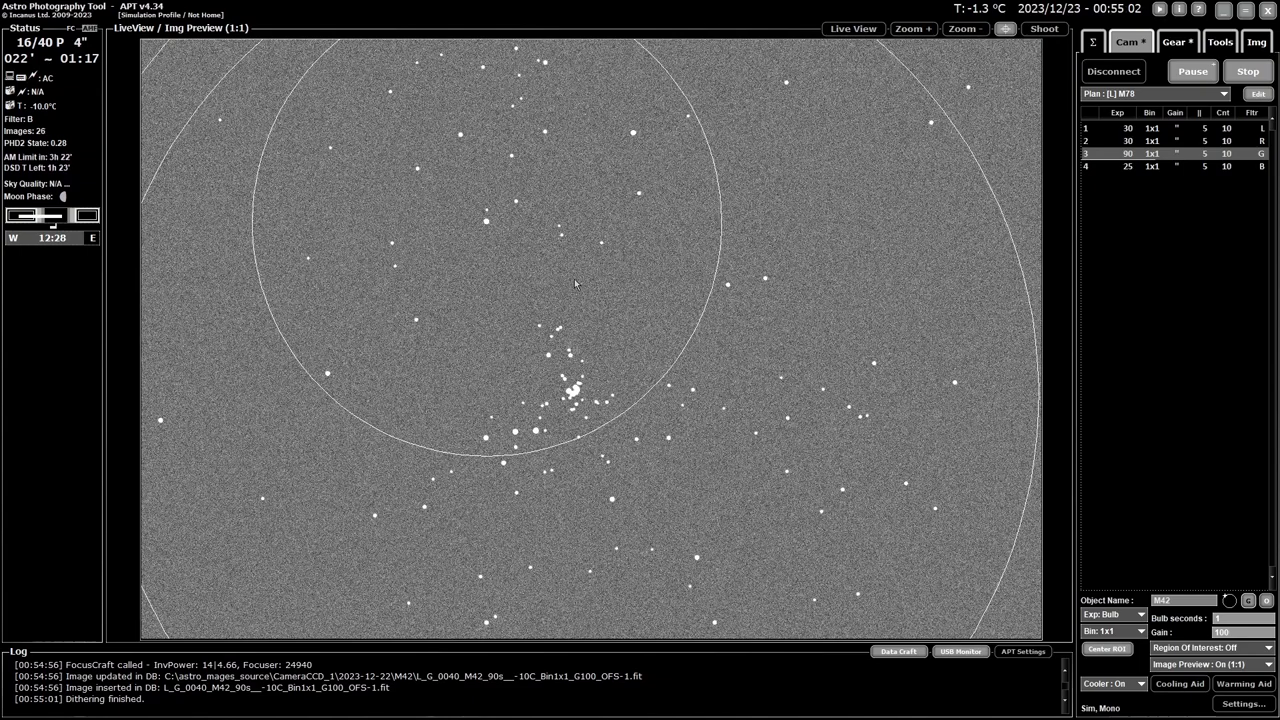
click(964, 28)
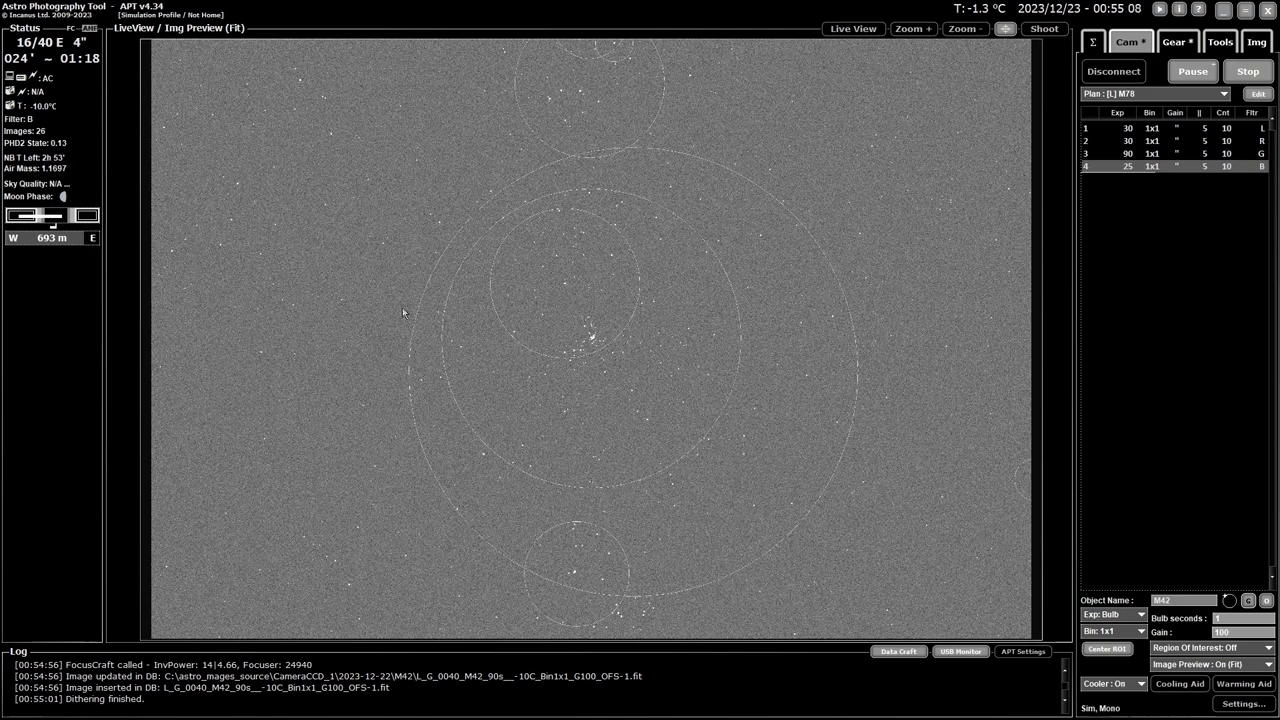
mouse_move(548, 488)
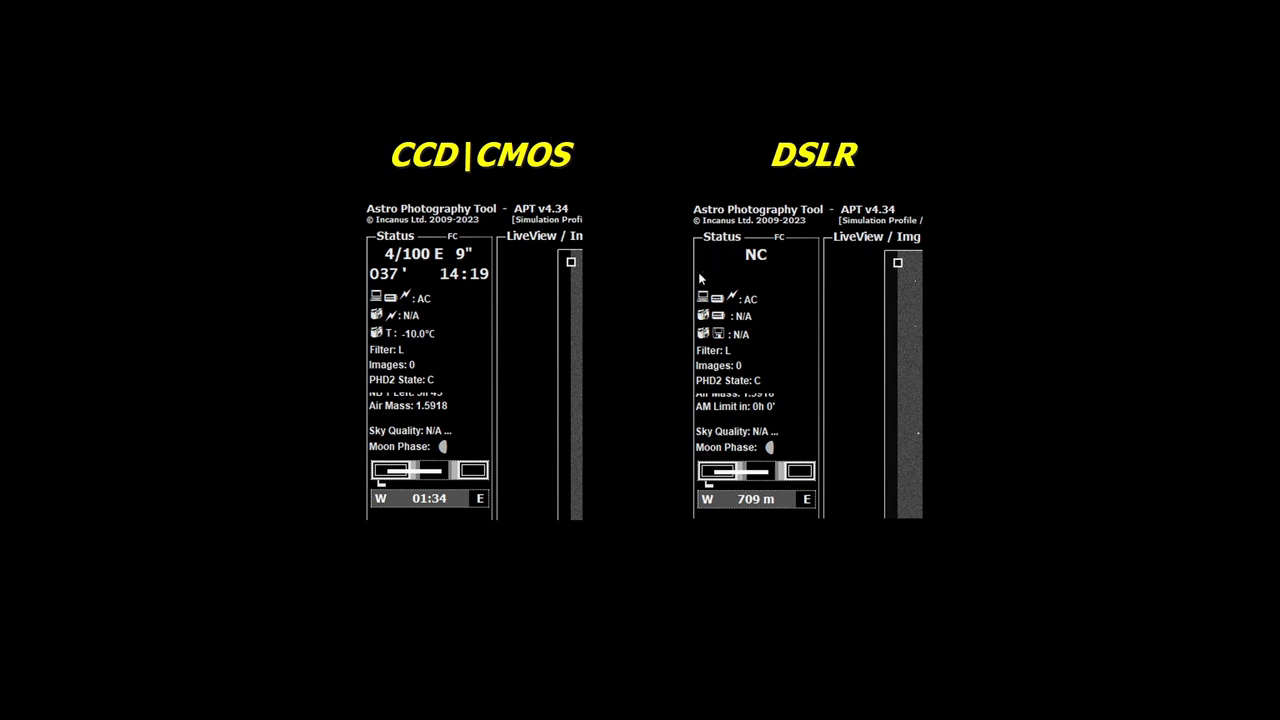
mouse_move(460, 310)
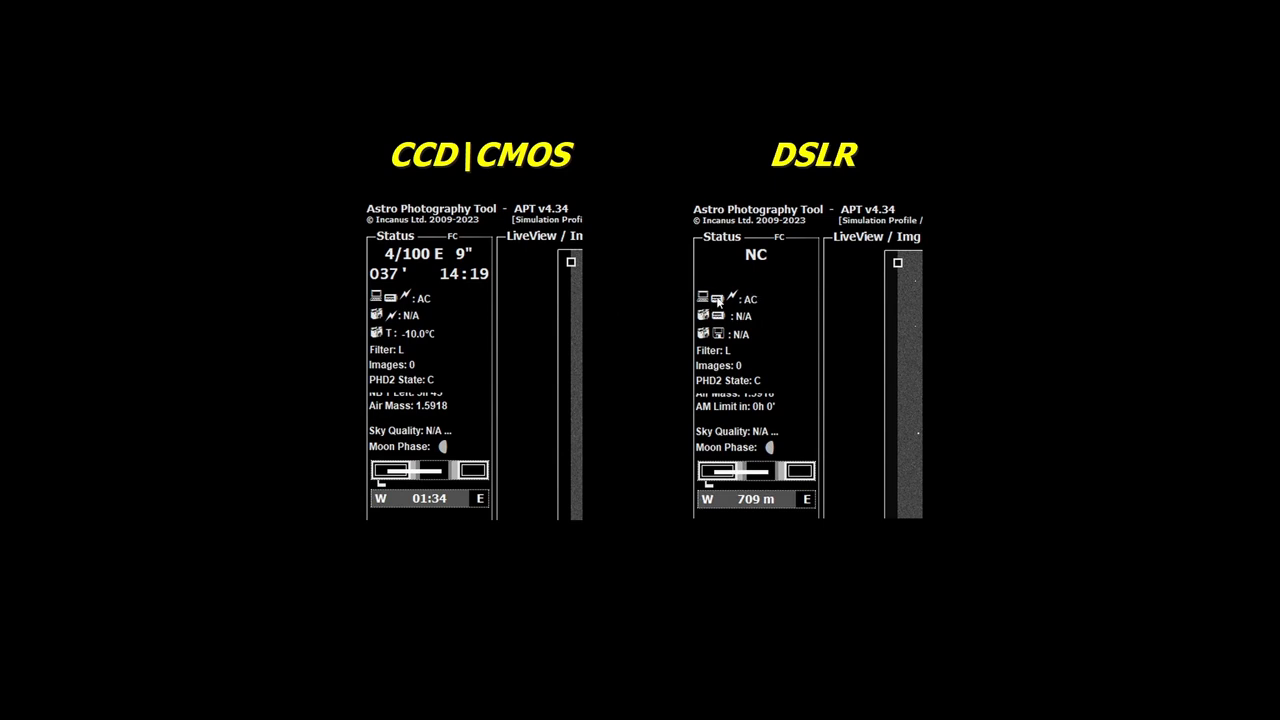
mouse_move(424, 304)
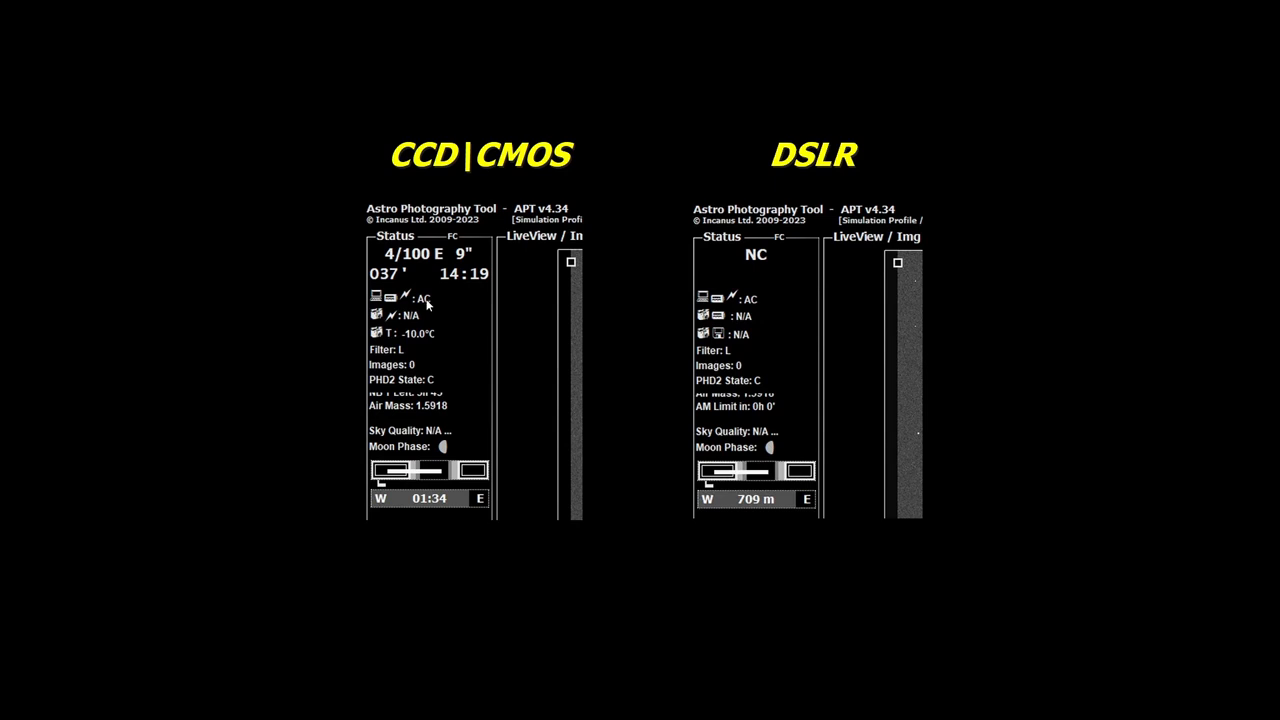
mouse_move(480, 296)
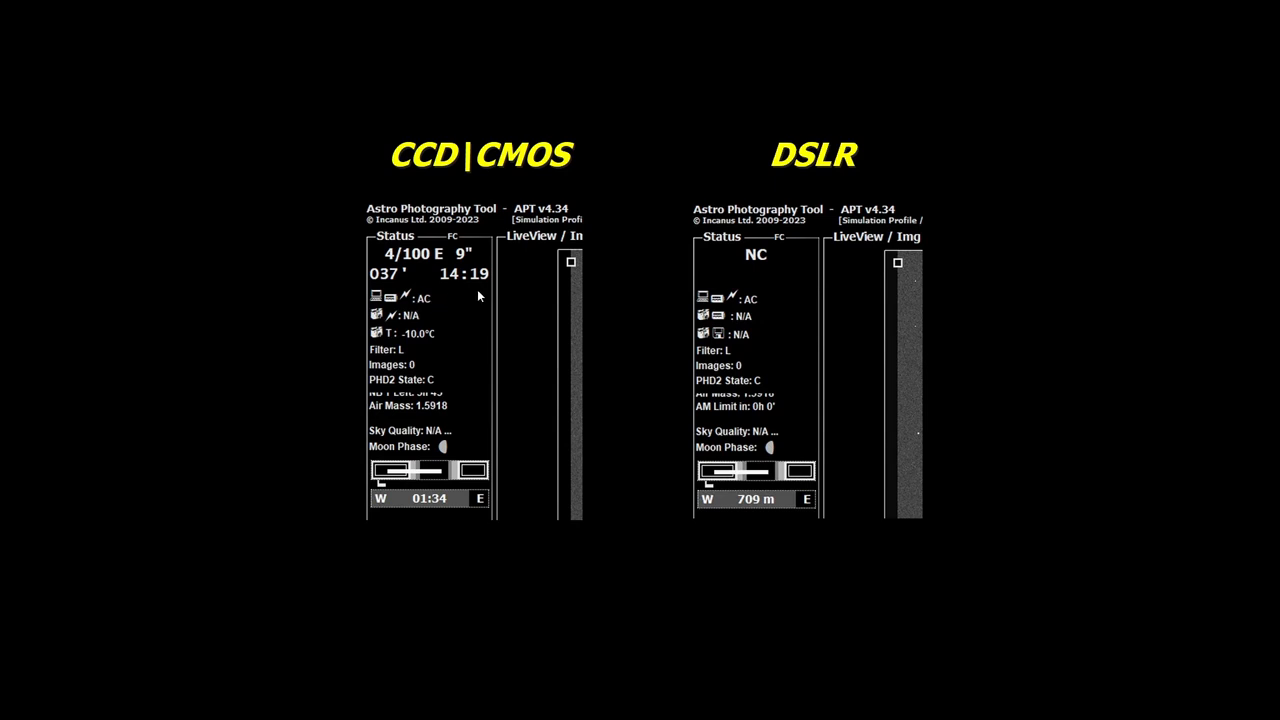
mouse_move(530, 324)
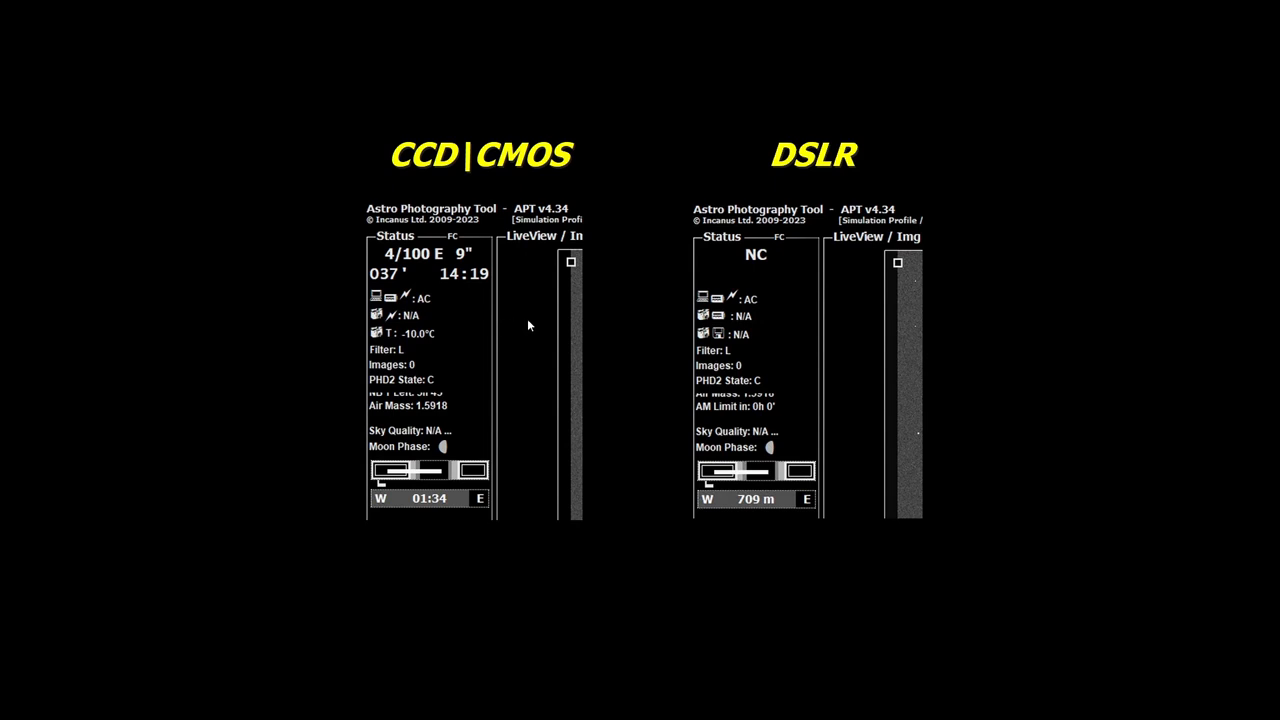
mouse_move(460, 312)
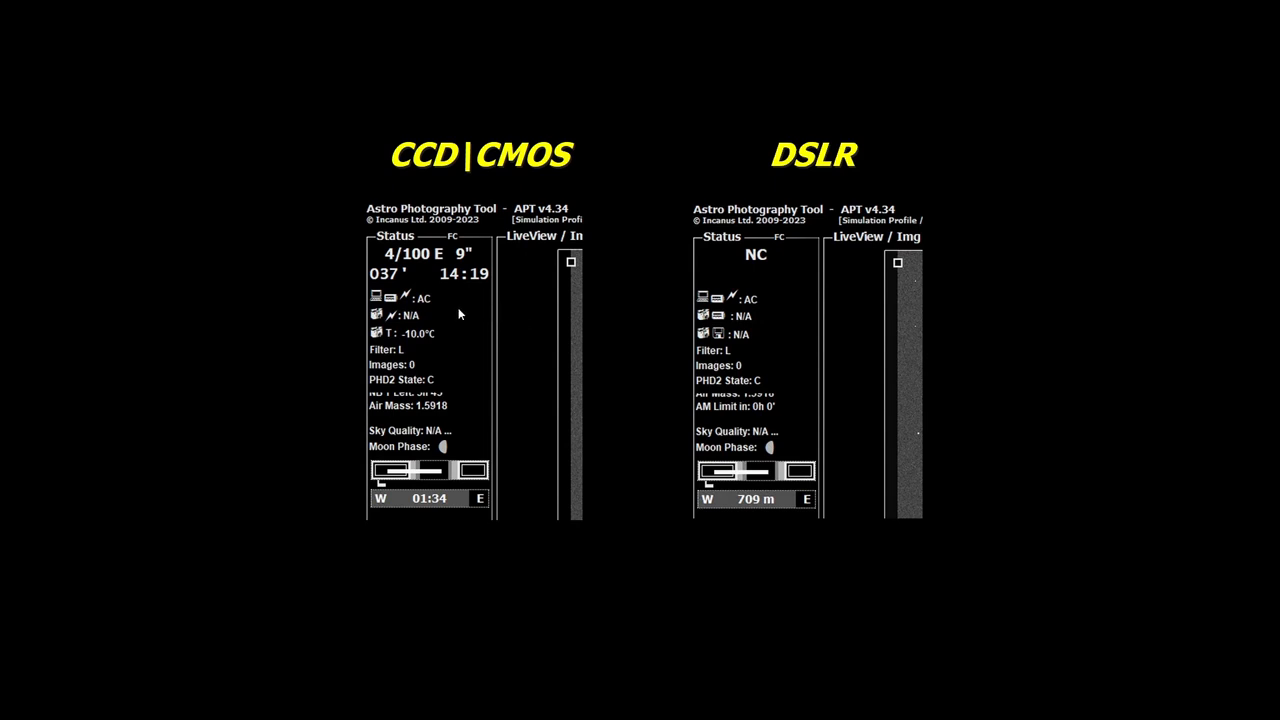
mouse_move(436, 264)
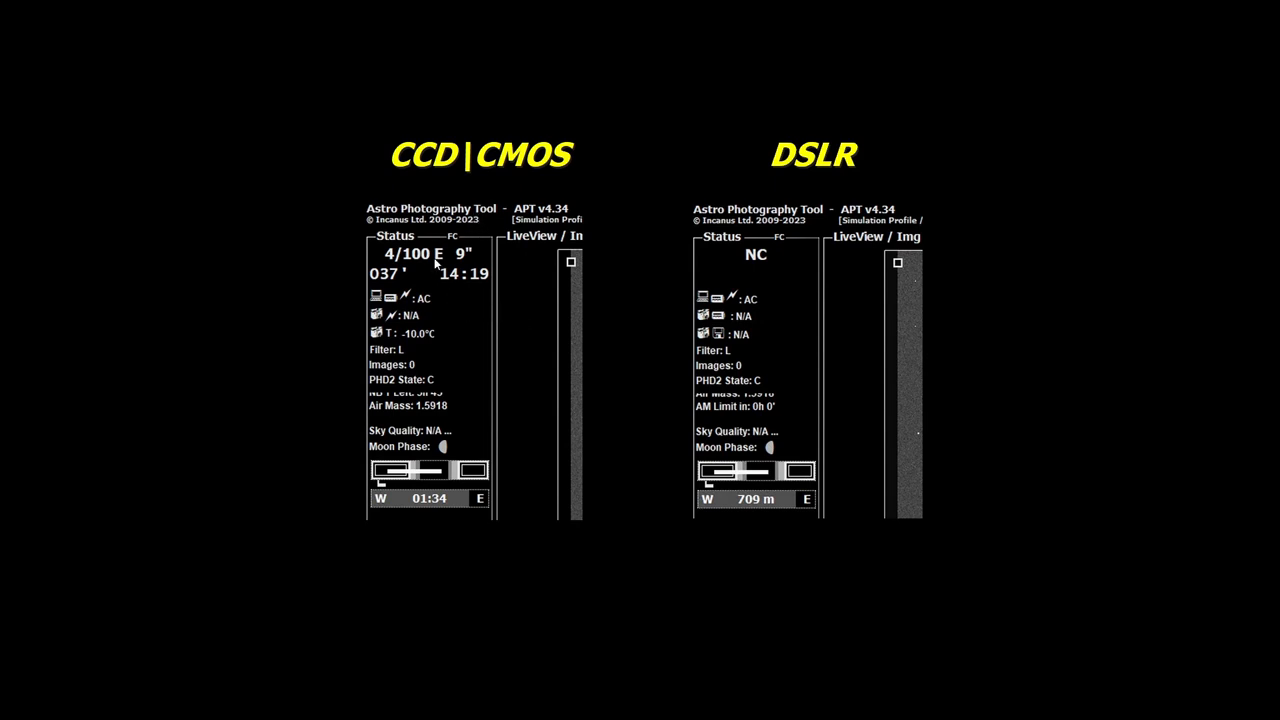
mouse_move(410, 320)
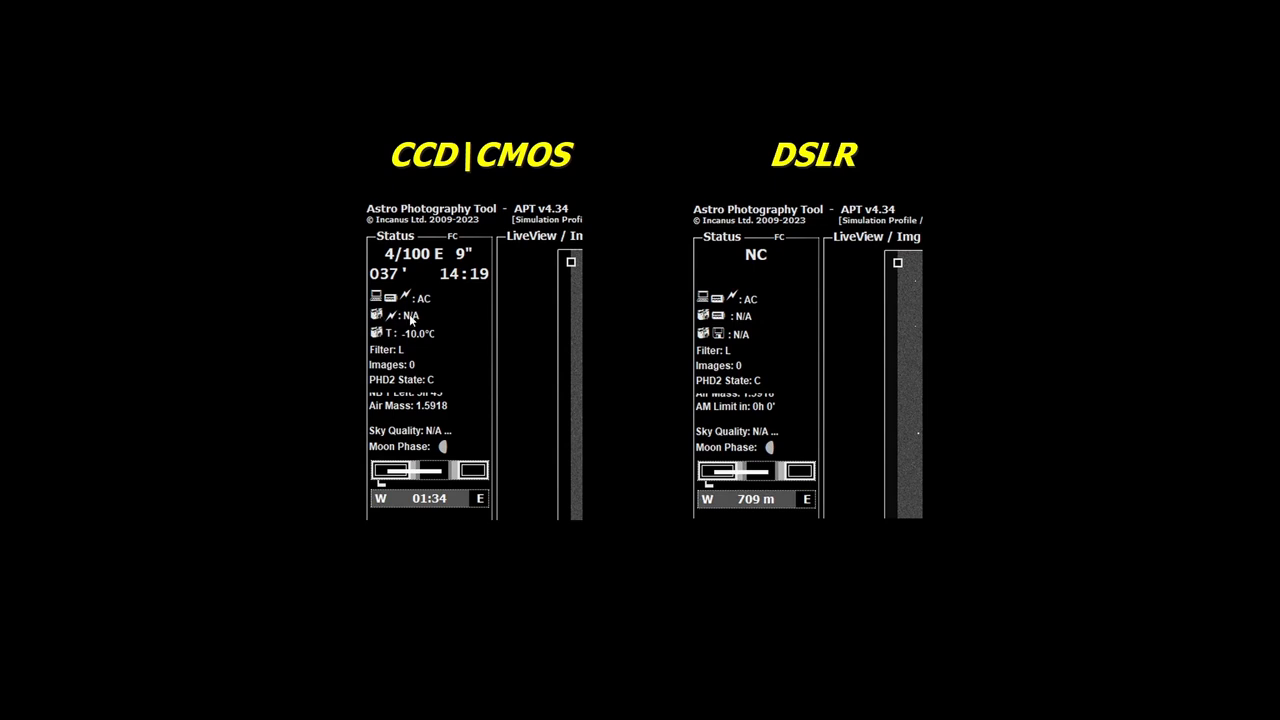
mouse_move(420, 324)
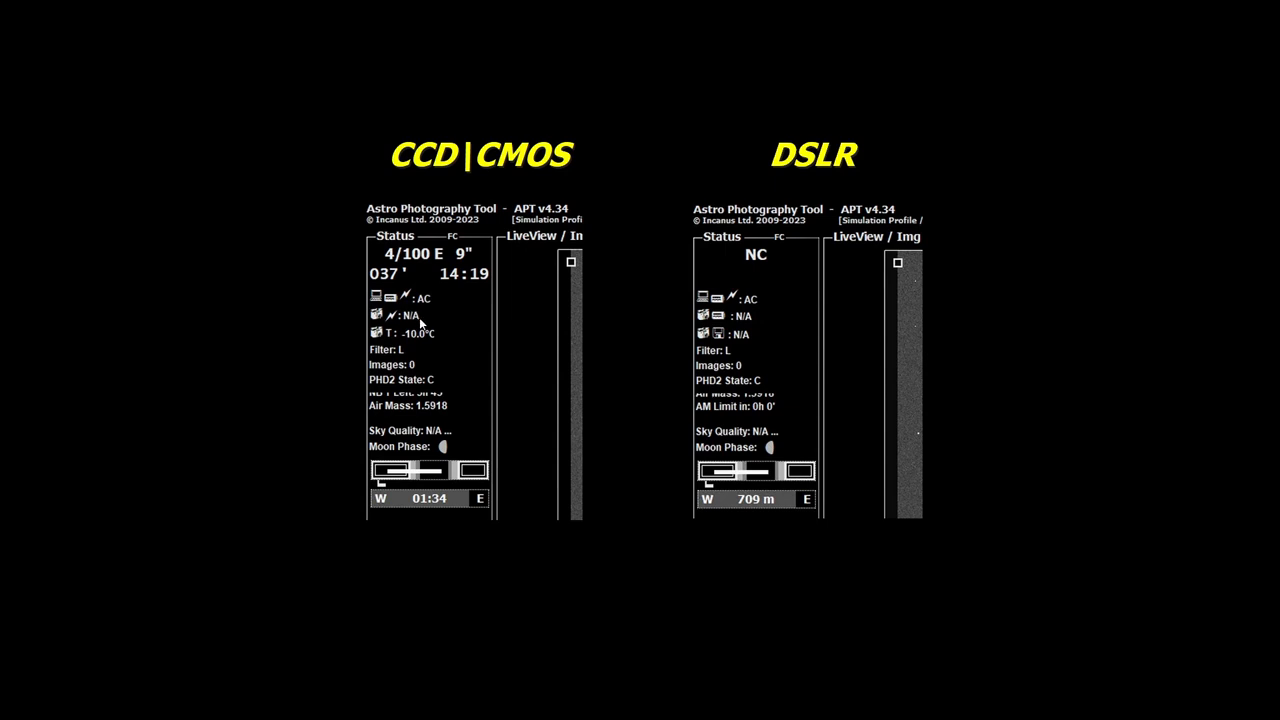
mouse_move(444, 320)
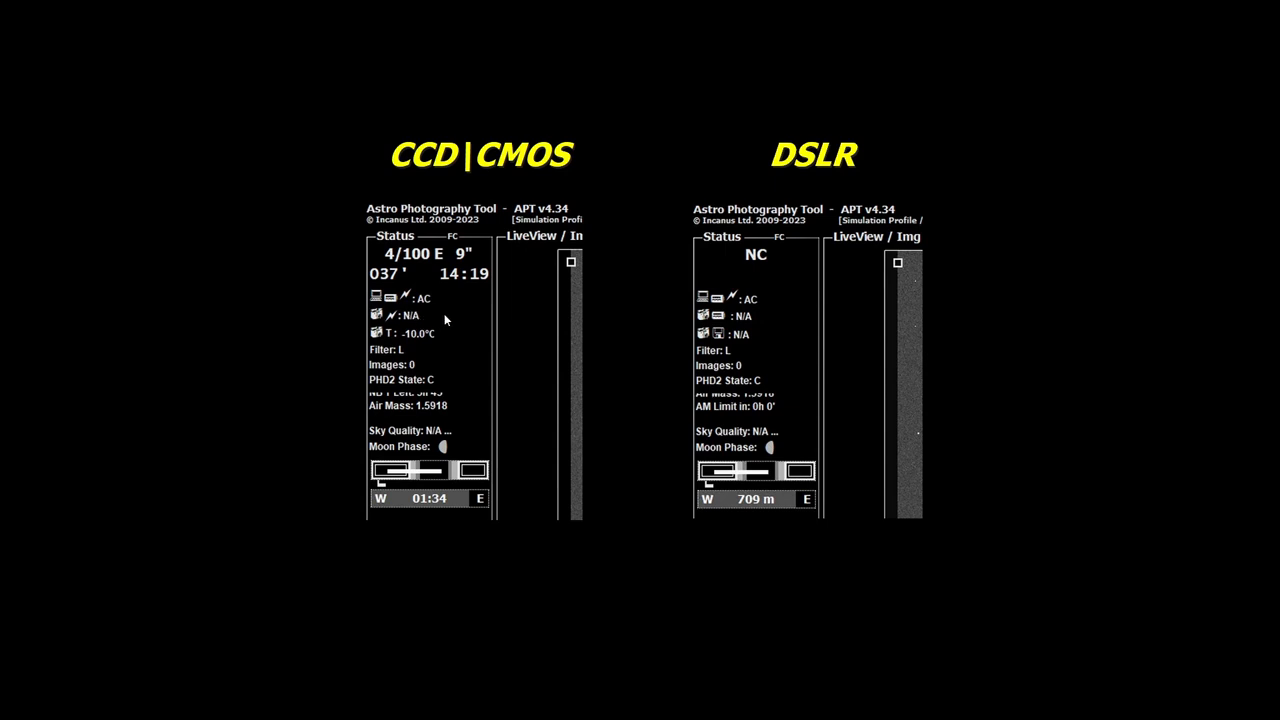
mouse_move(422, 320)
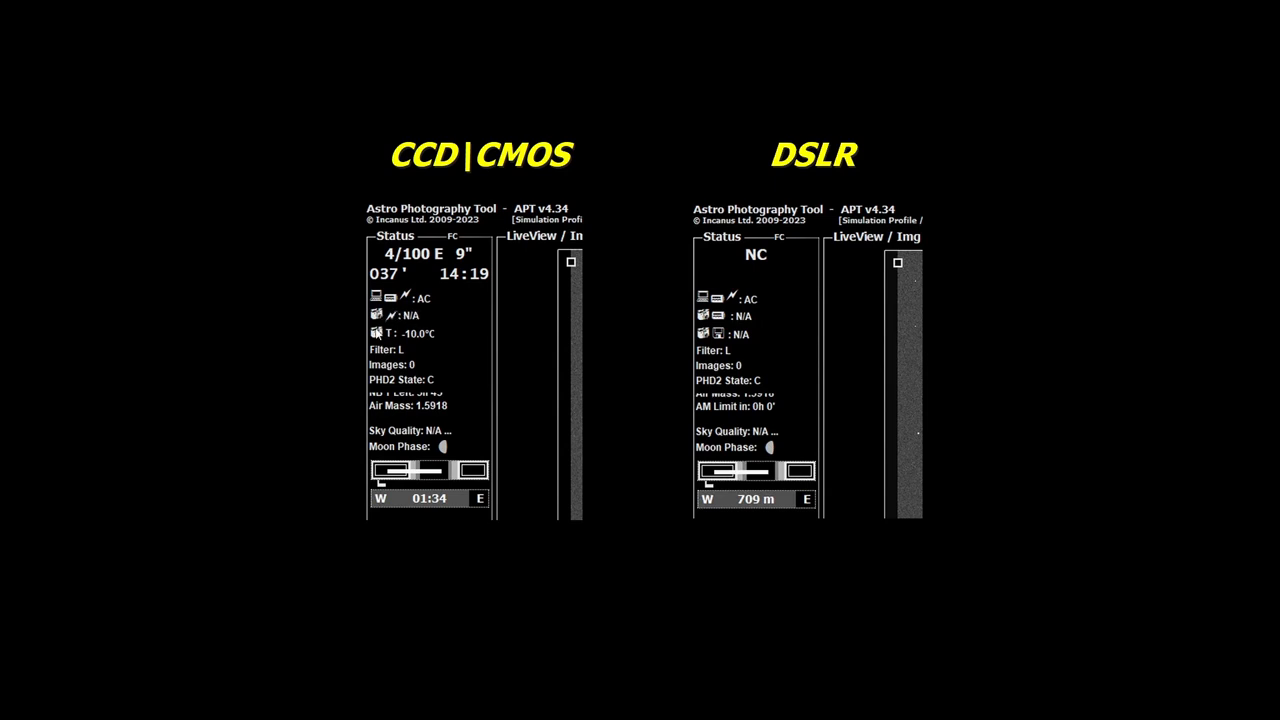
mouse_move(430, 336)
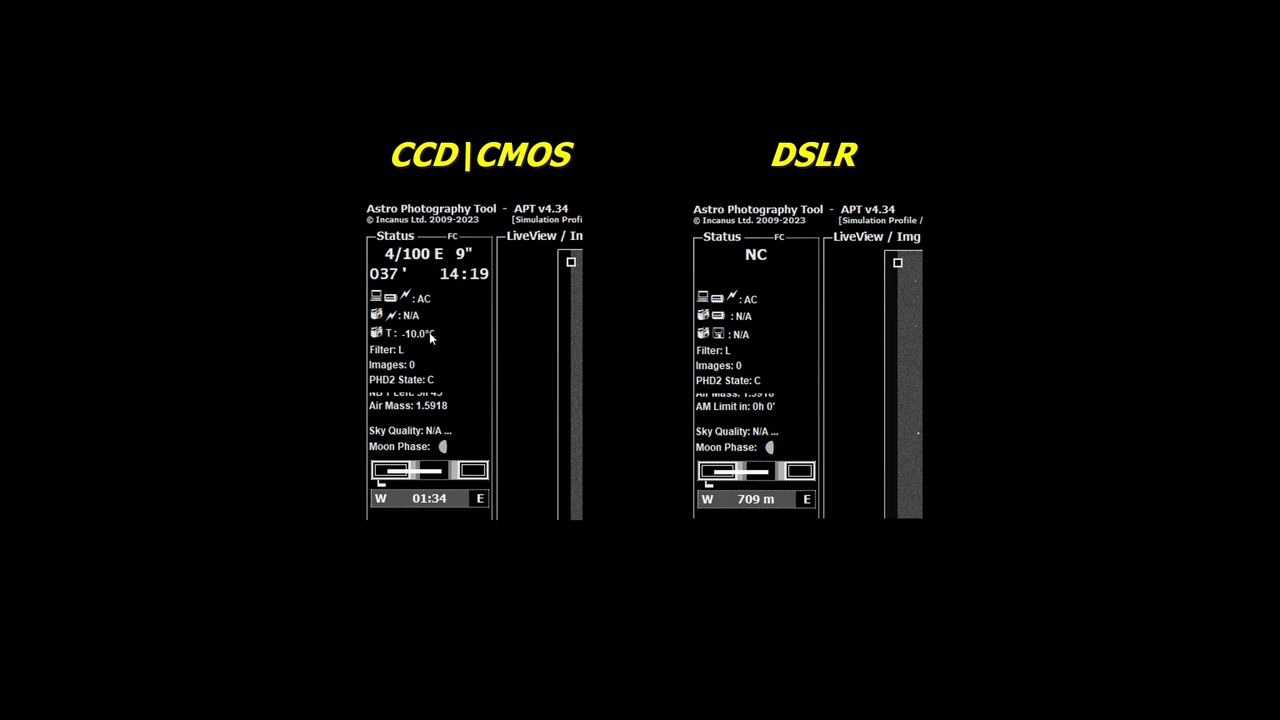
mouse_move(420, 336)
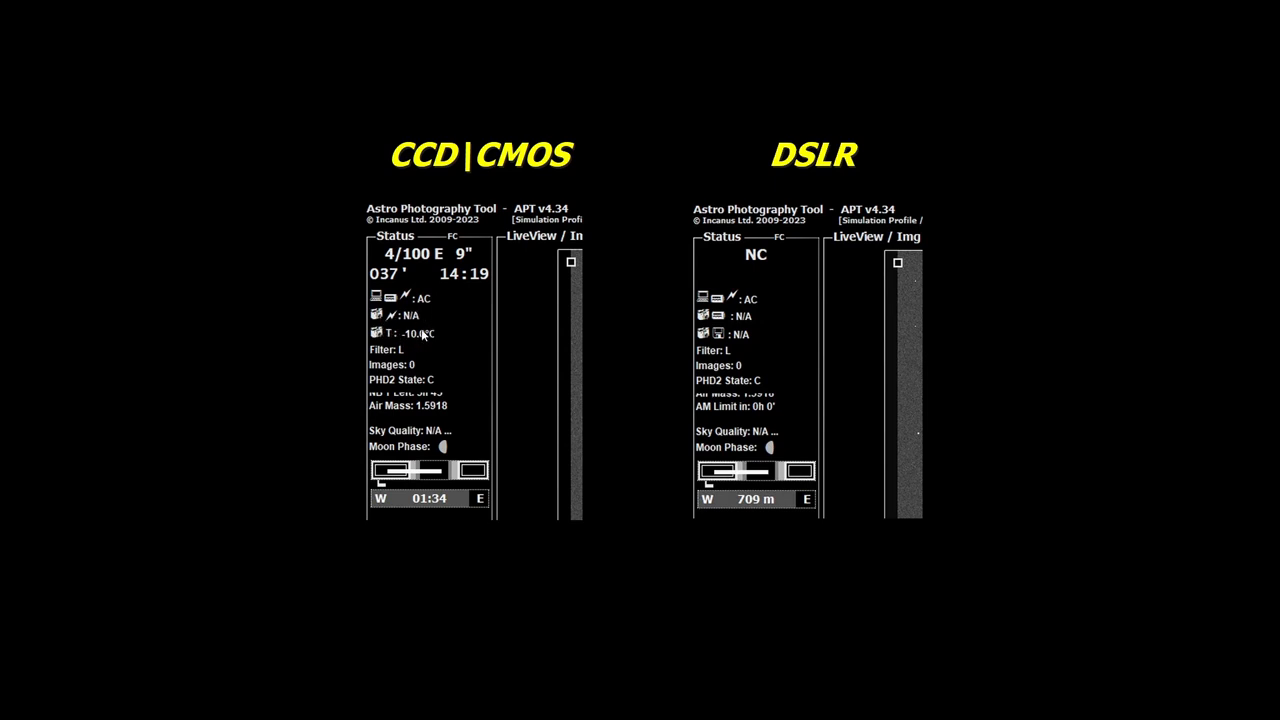
mouse_move(784, 320)
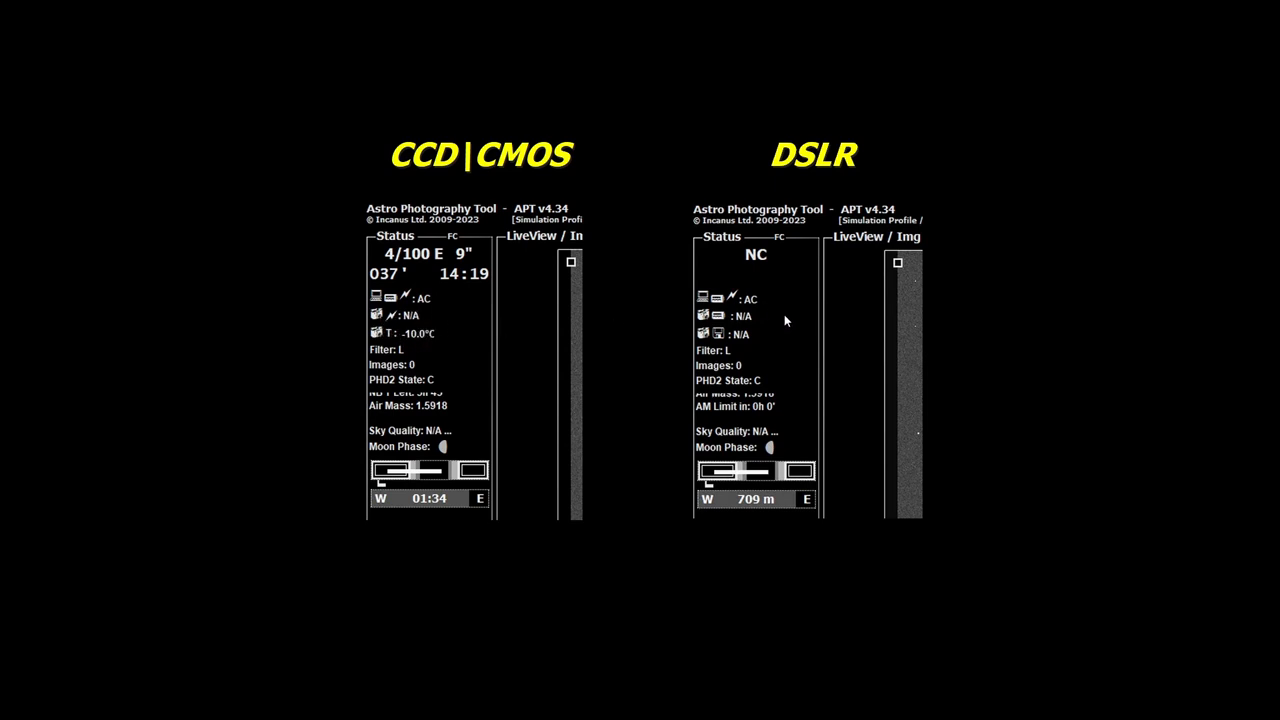
mouse_move(750, 322)
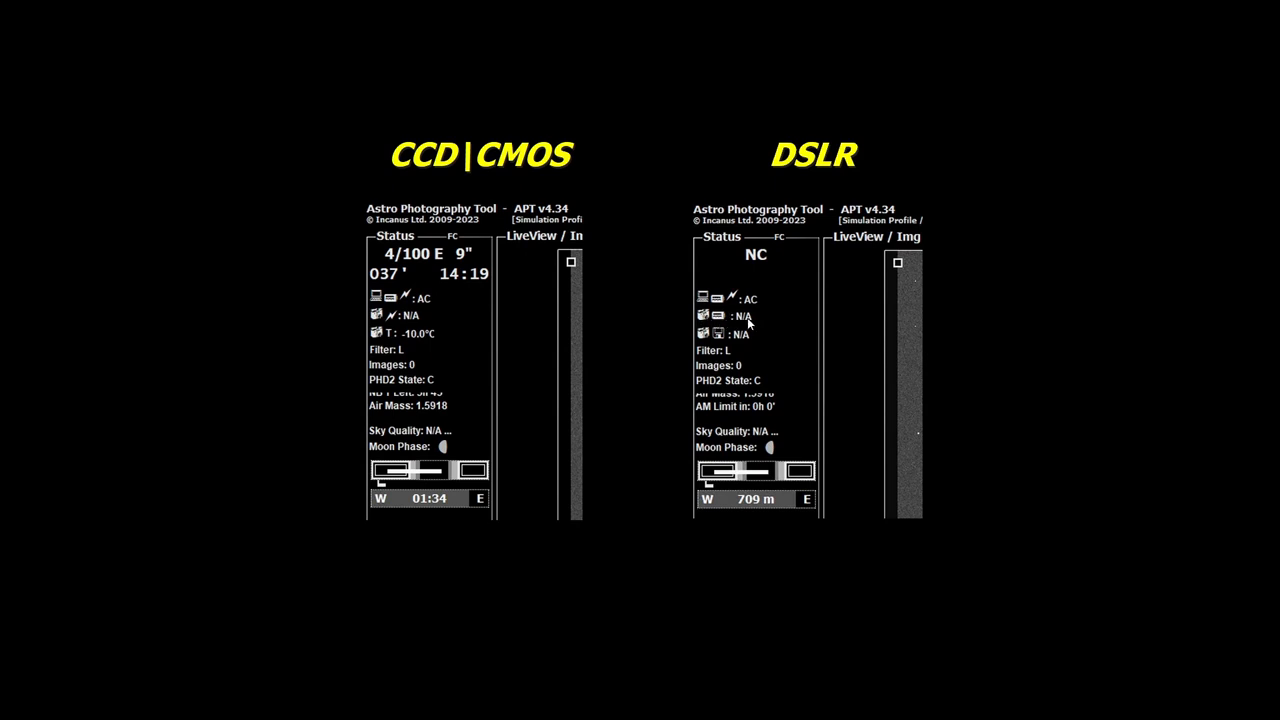
mouse_move(768, 322)
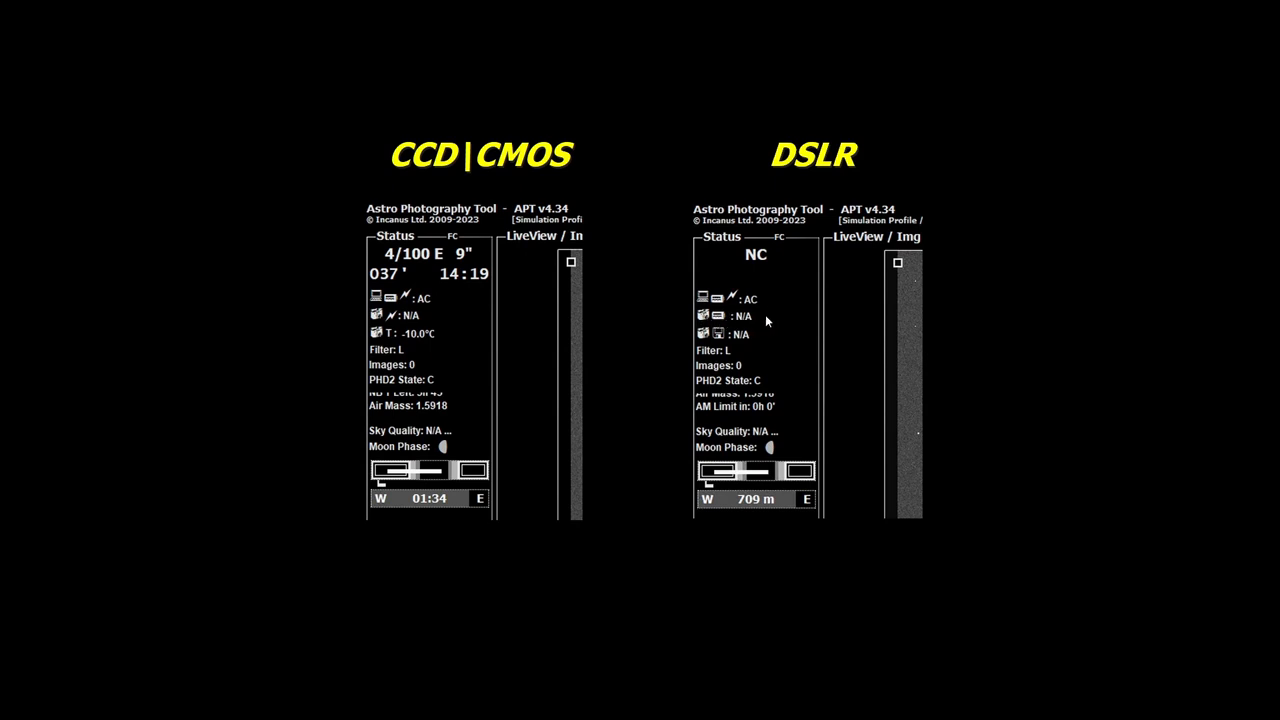
mouse_move(752, 320)
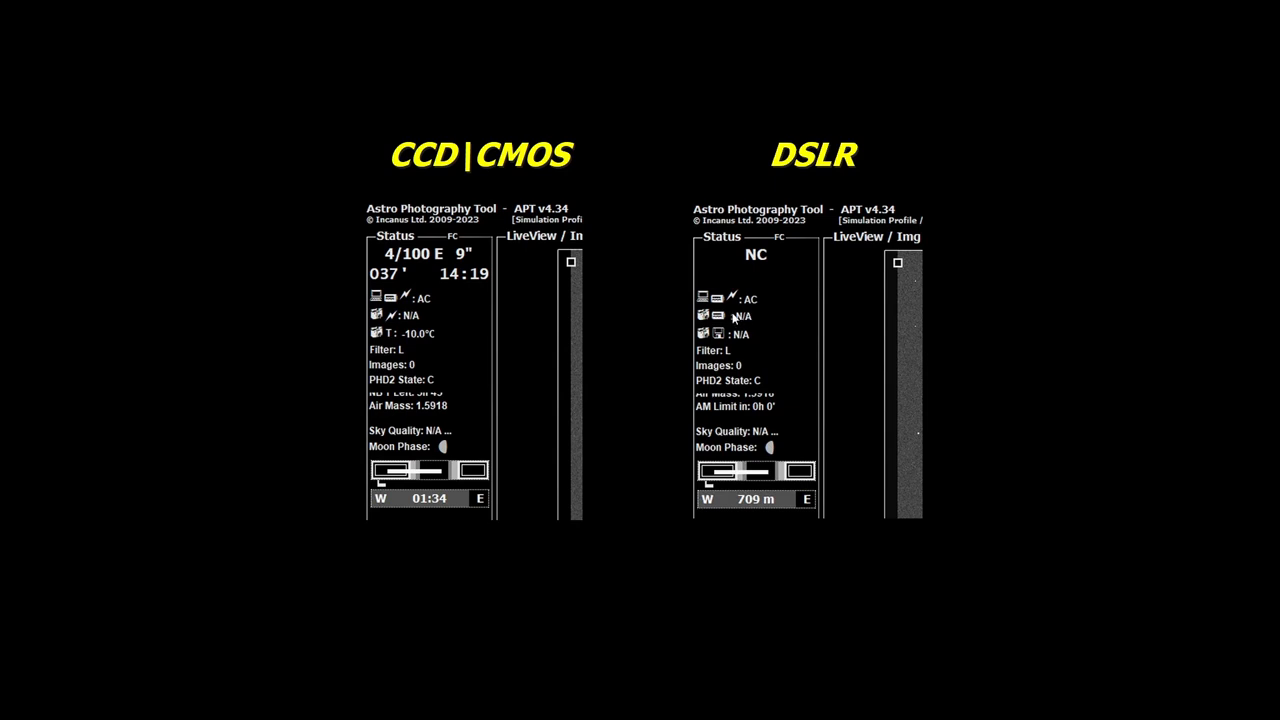
mouse_move(792, 364)
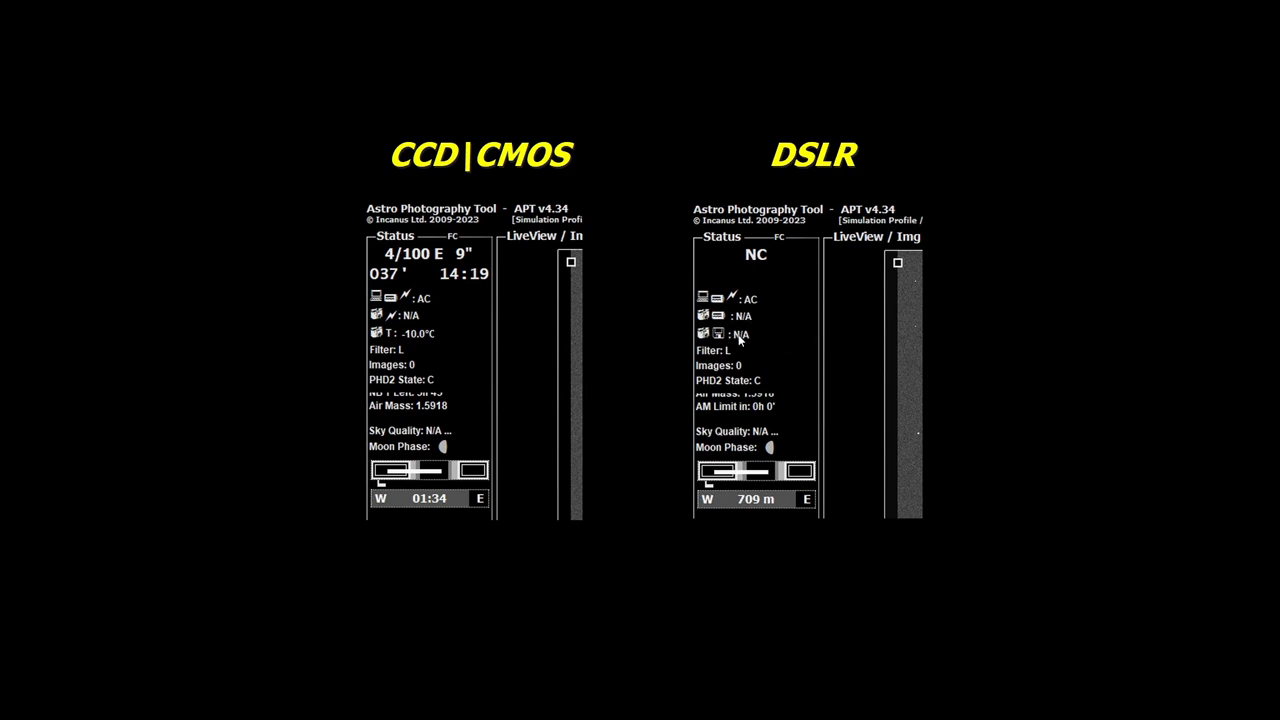
mouse_move(730, 322)
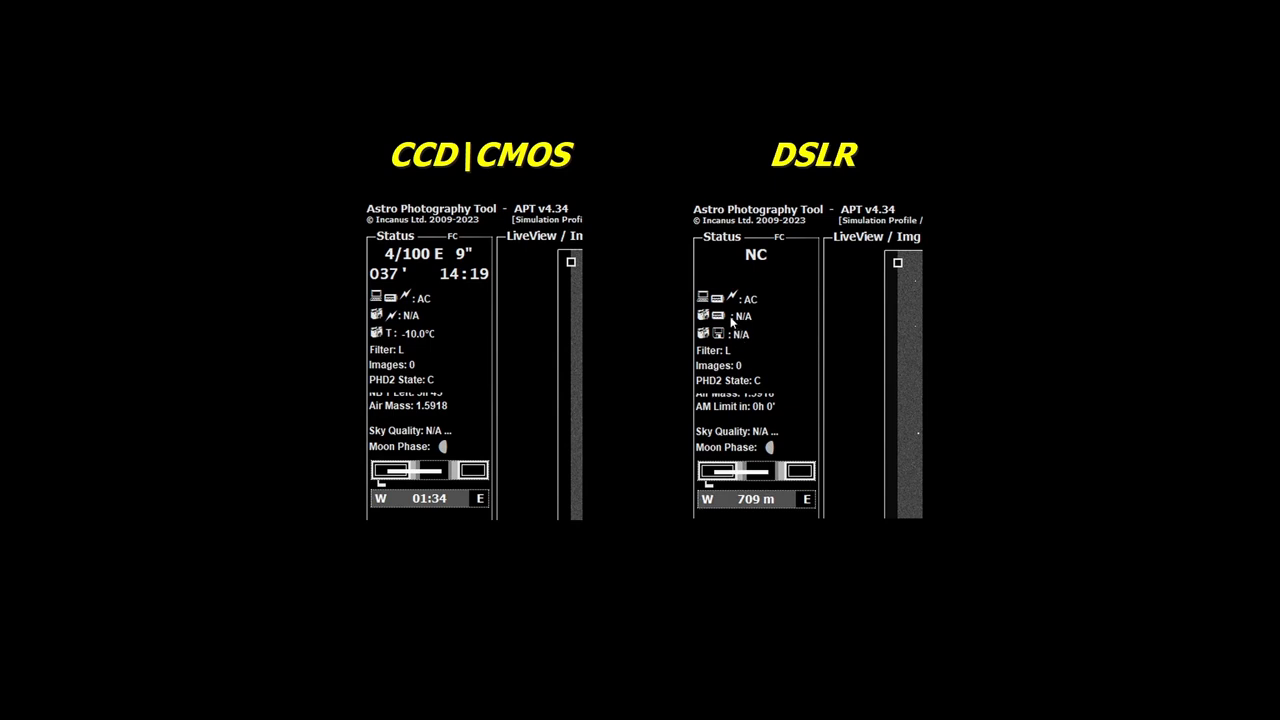
mouse_move(490, 328)
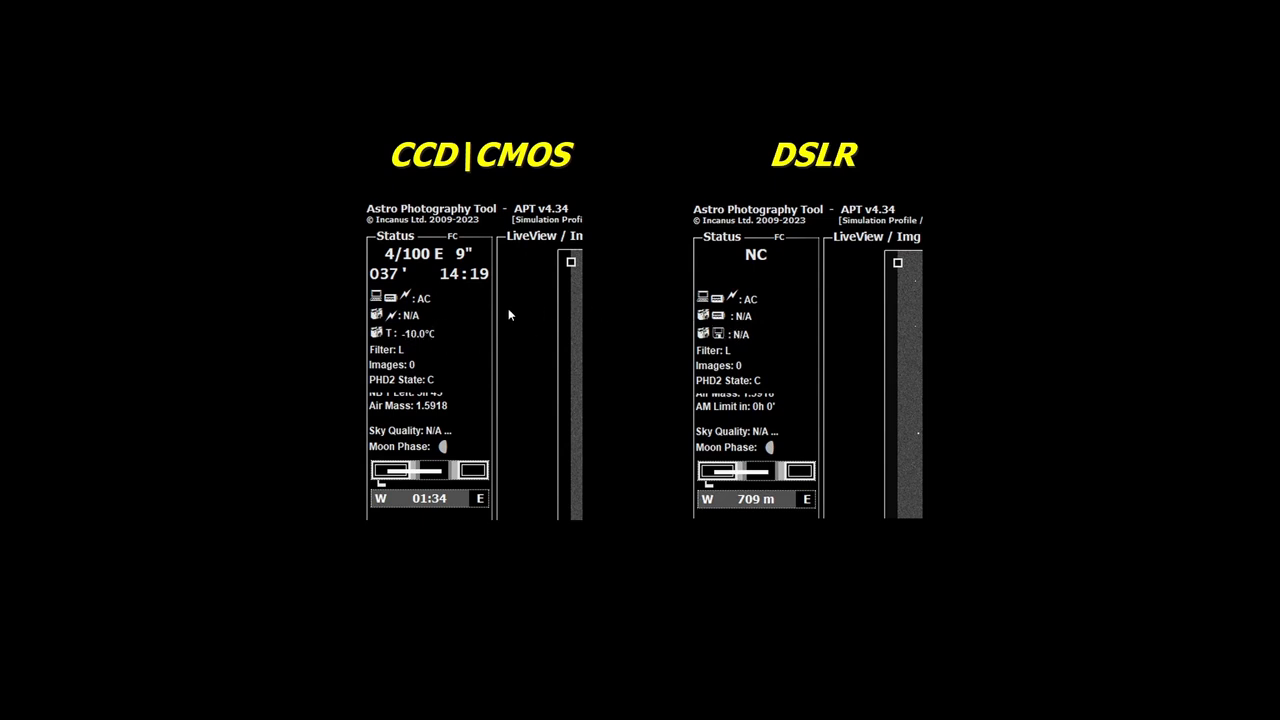
mouse_move(404, 358)
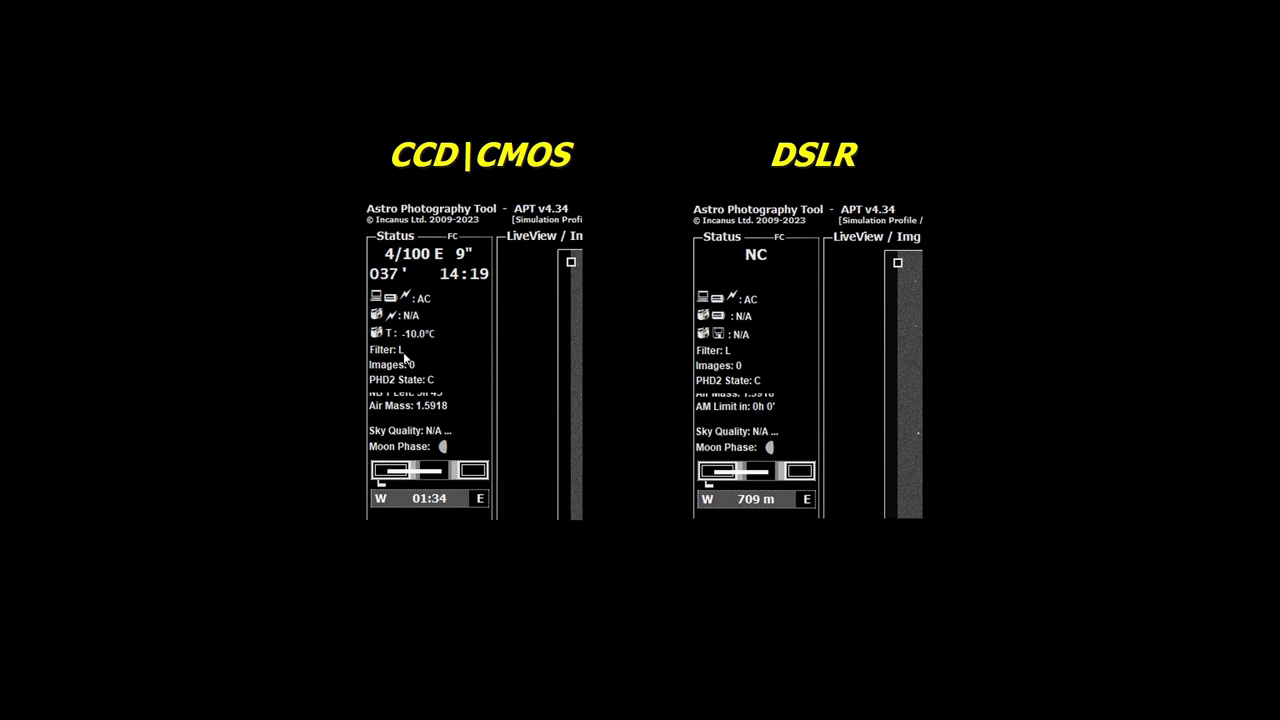
mouse_move(410, 352)
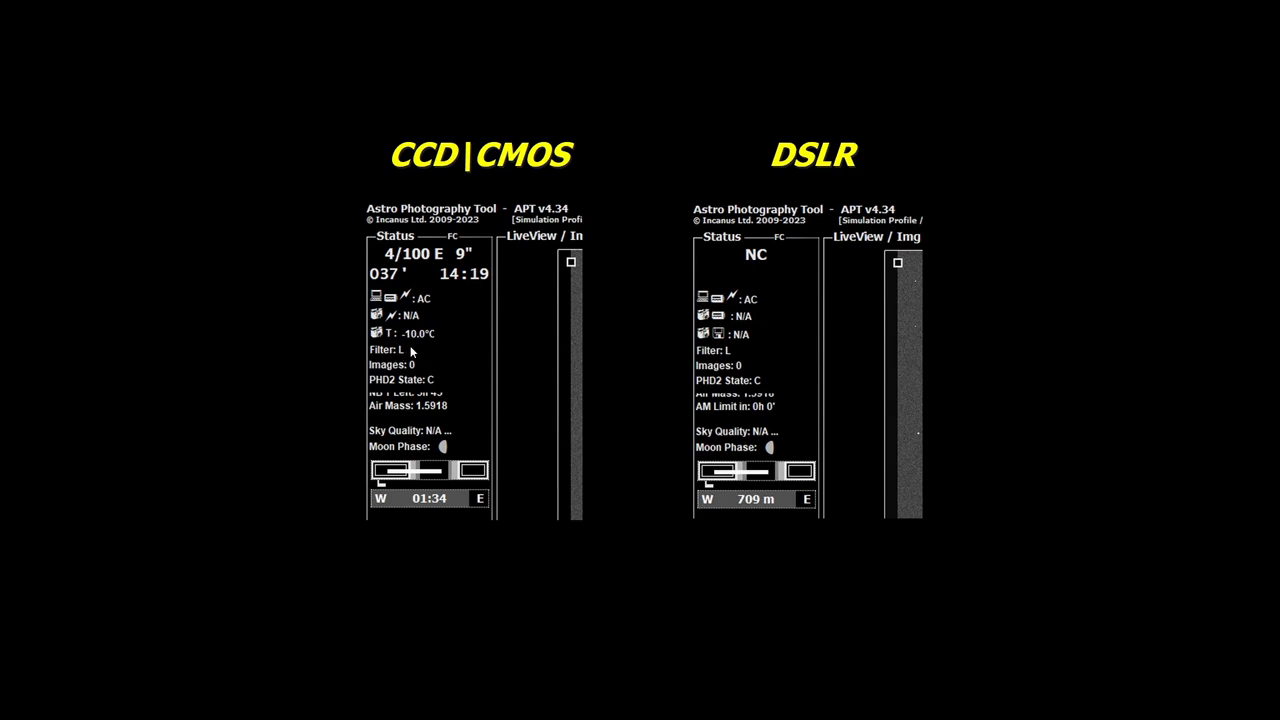
mouse_move(400, 370)
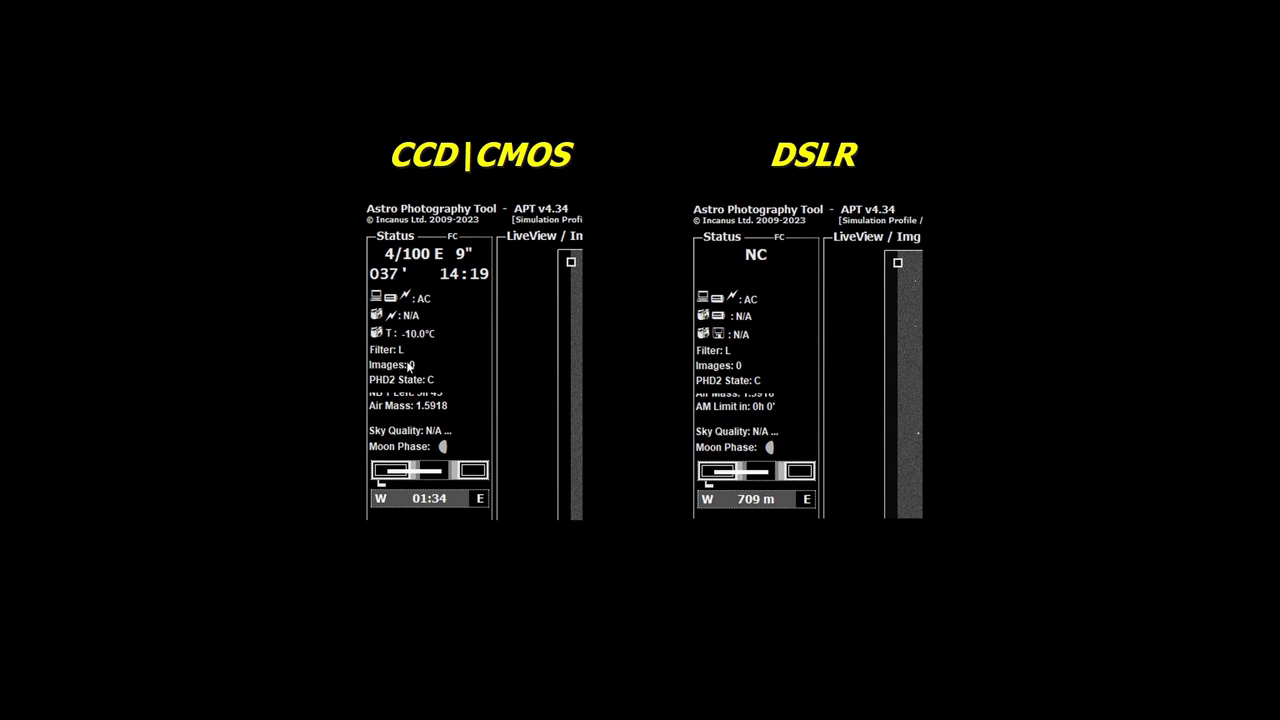
mouse_move(420, 364)
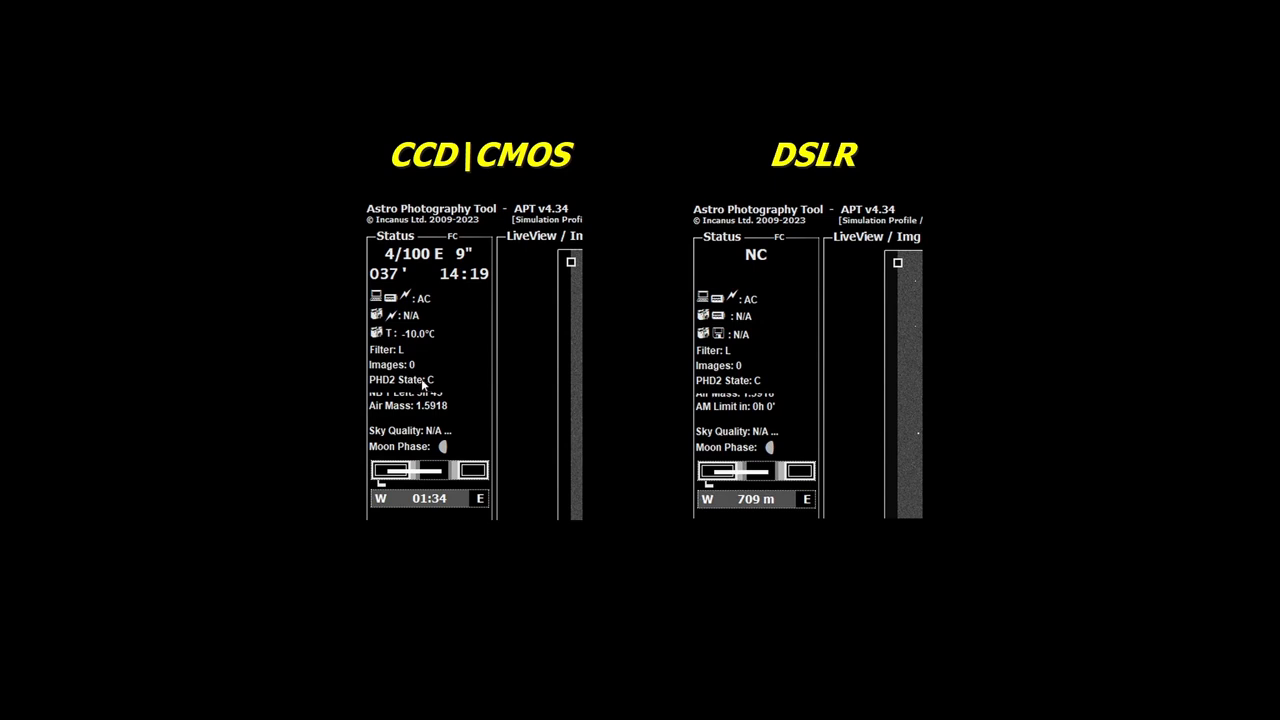
mouse_move(438, 388)
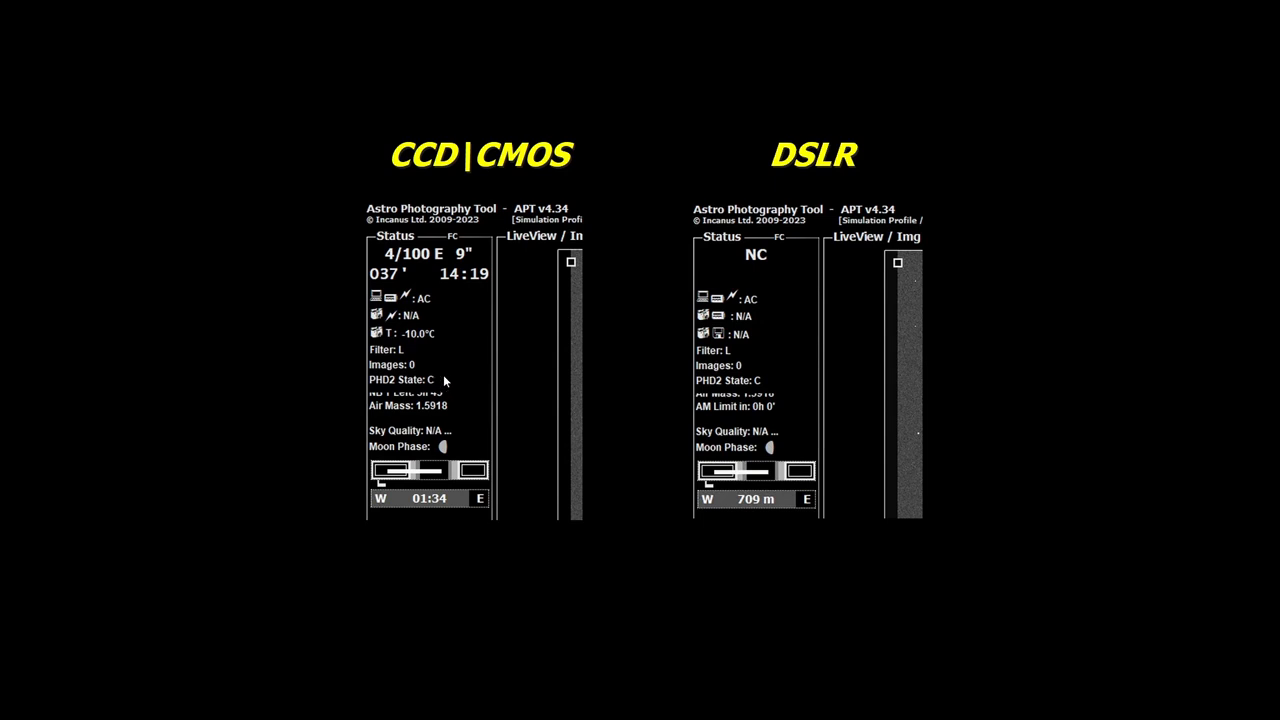
mouse_move(456, 380)
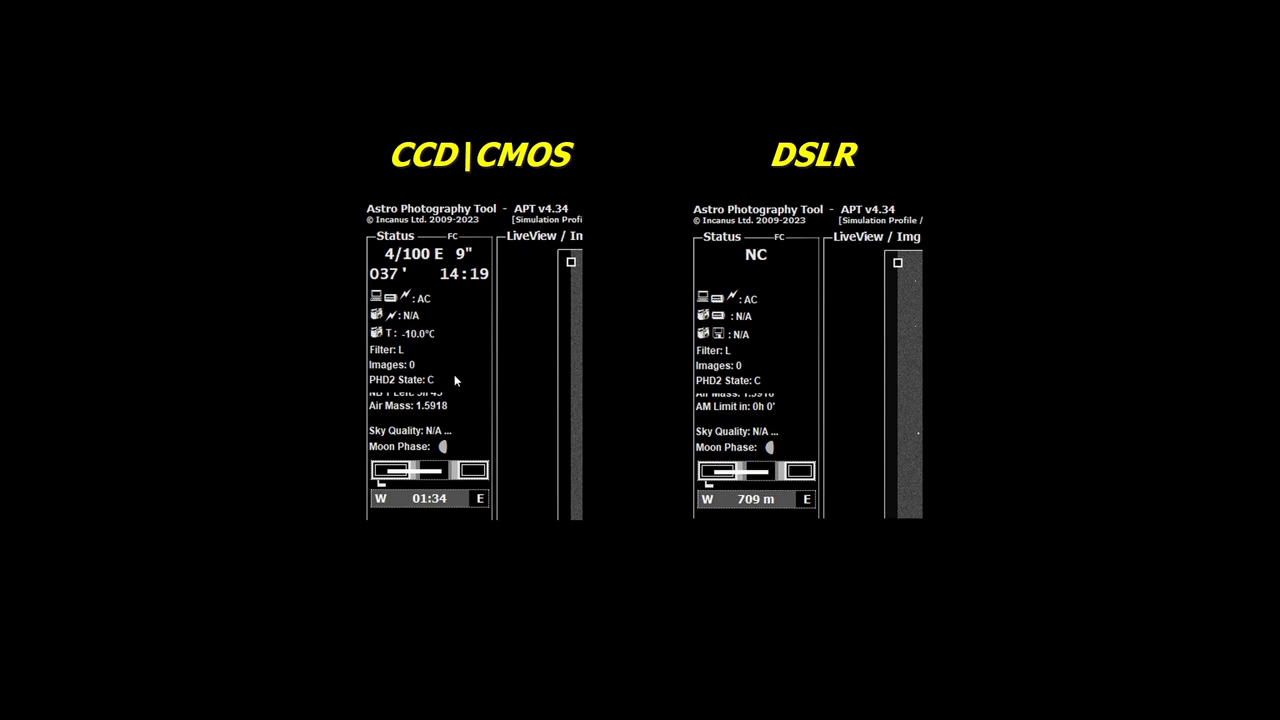
mouse_move(450, 384)
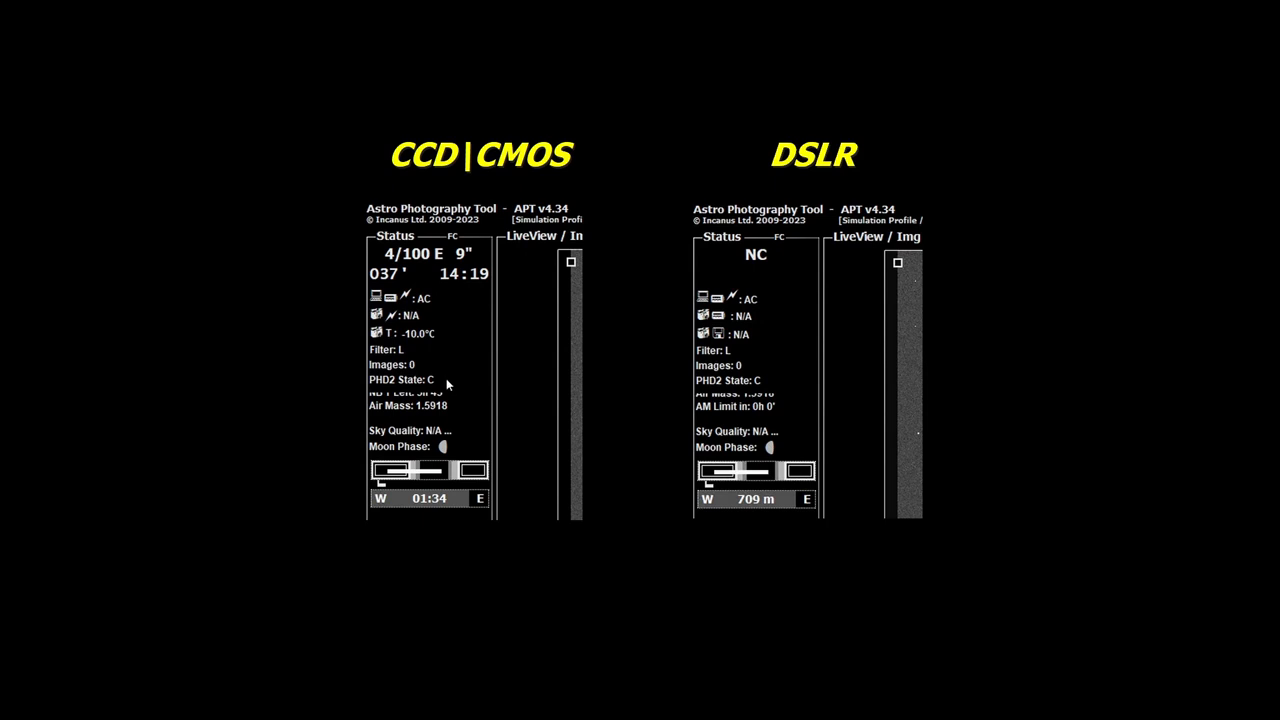
mouse_move(460, 380)
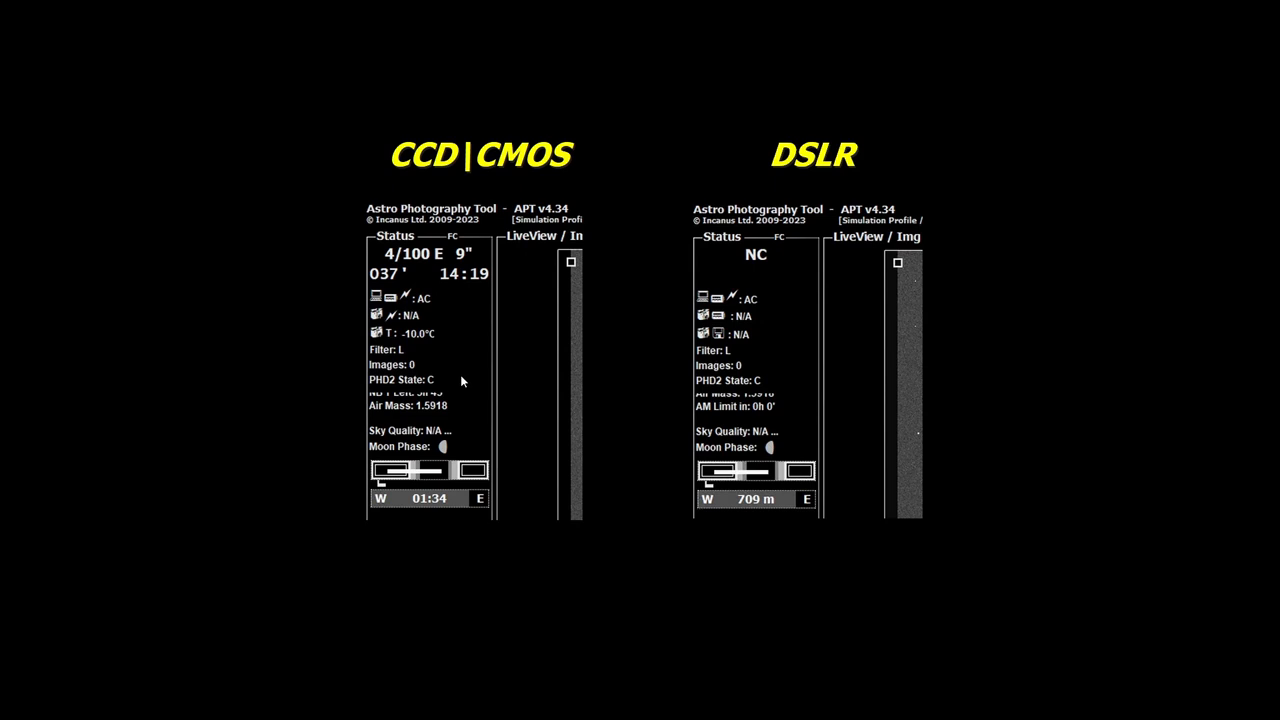
mouse_move(764, 418)
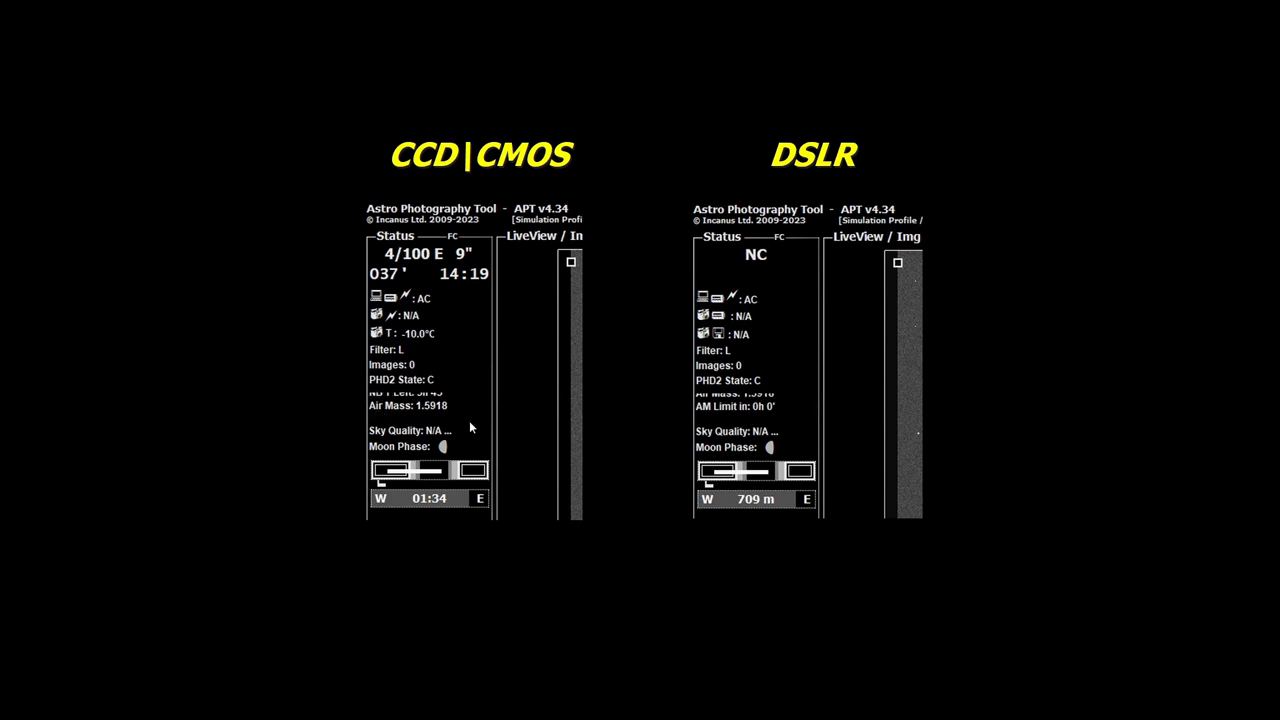
mouse_move(424, 396)
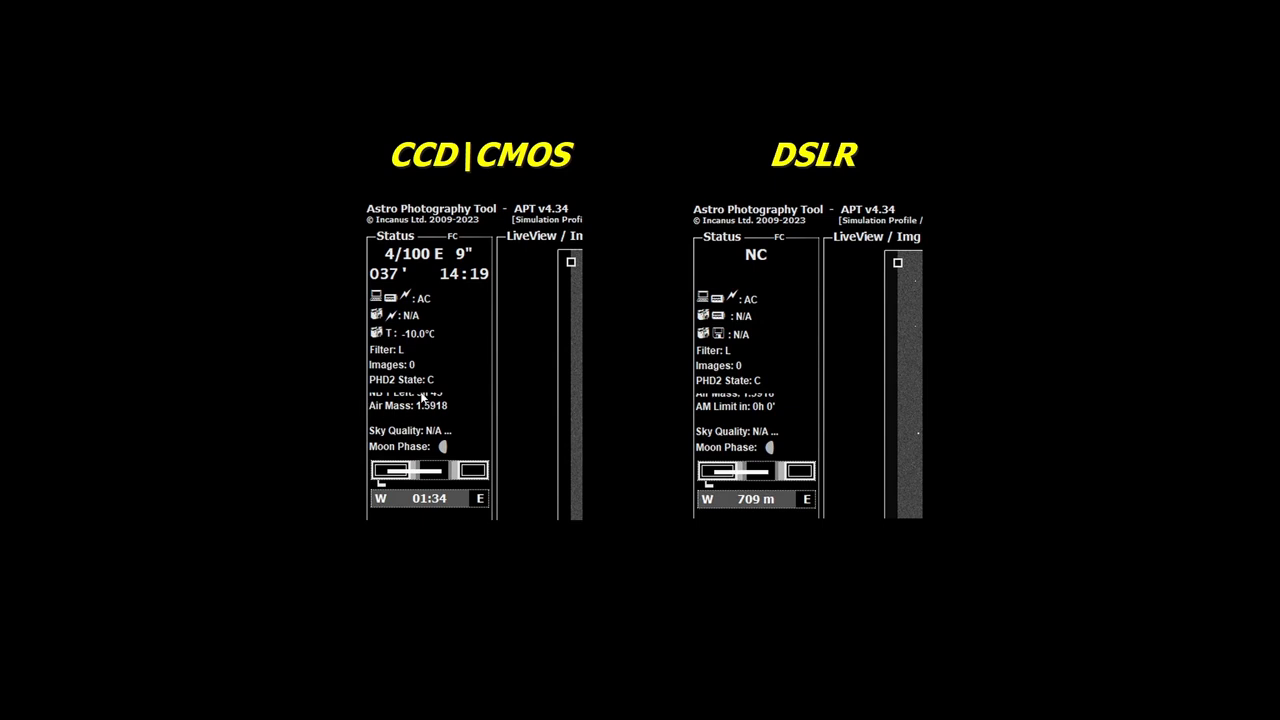
mouse_move(396, 438)
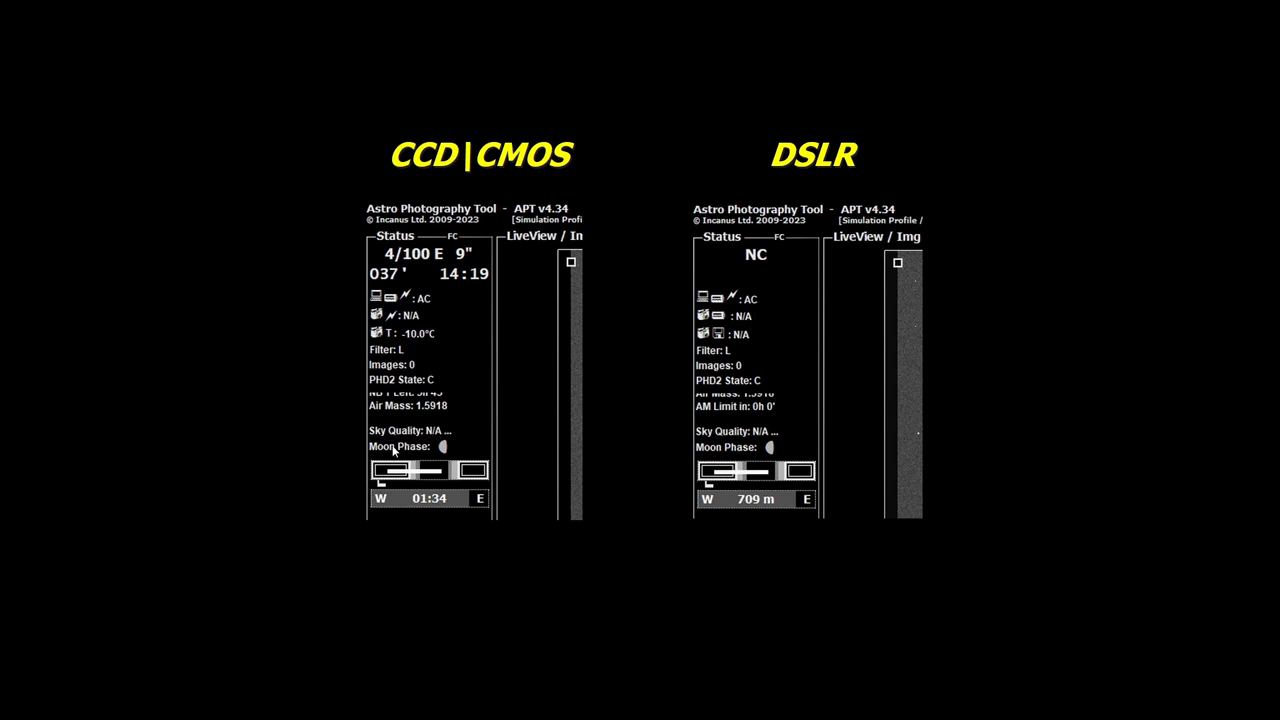
mouse_move(448, 456)
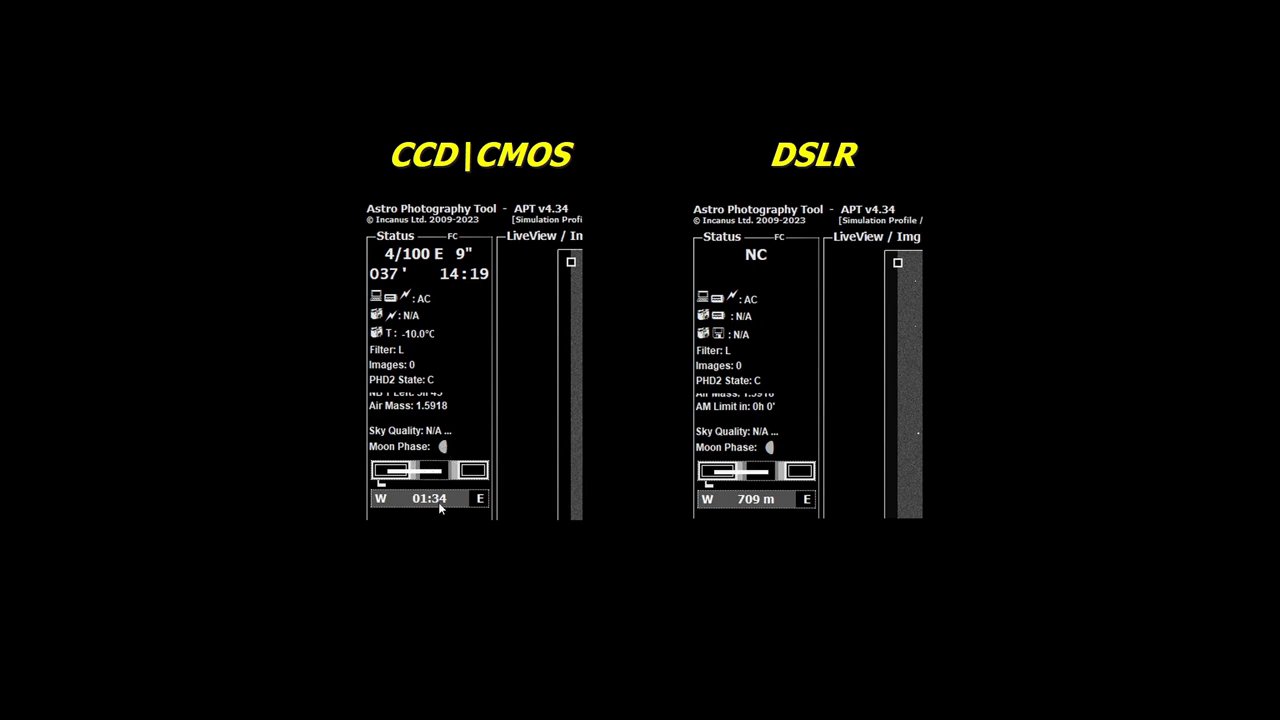
mouse_move(576, 448)
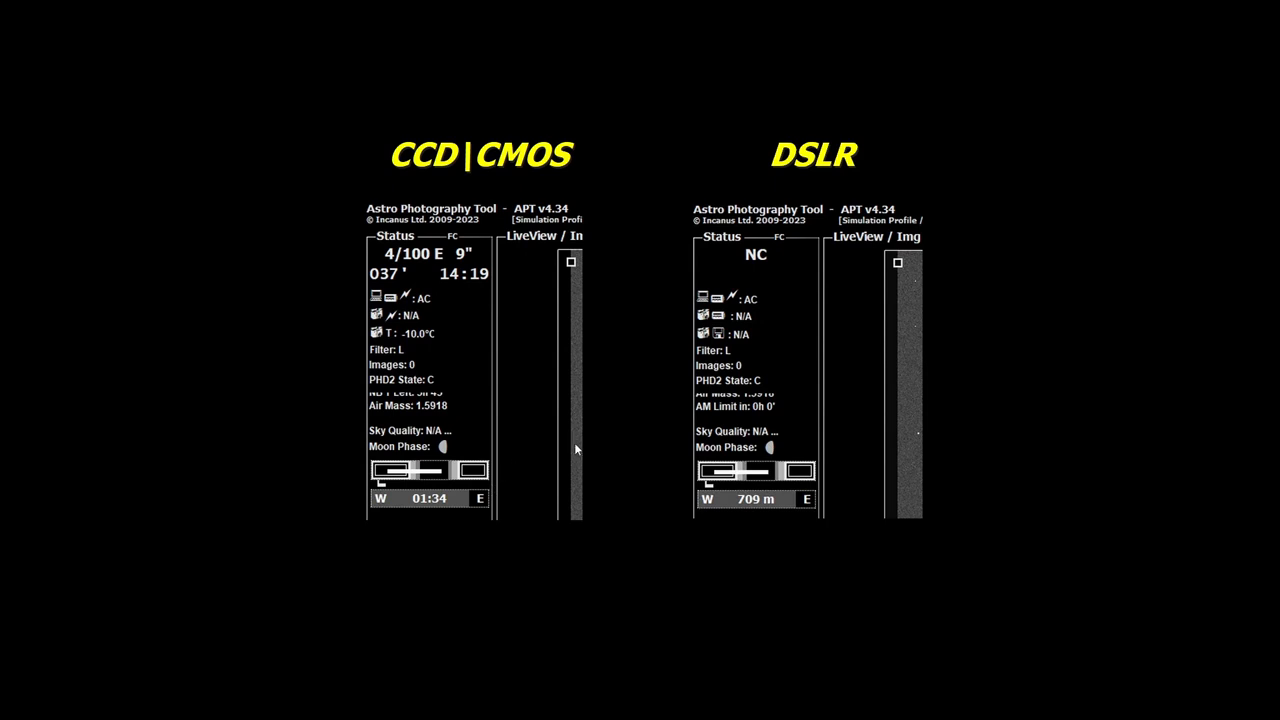
mouse_move(768, 32)
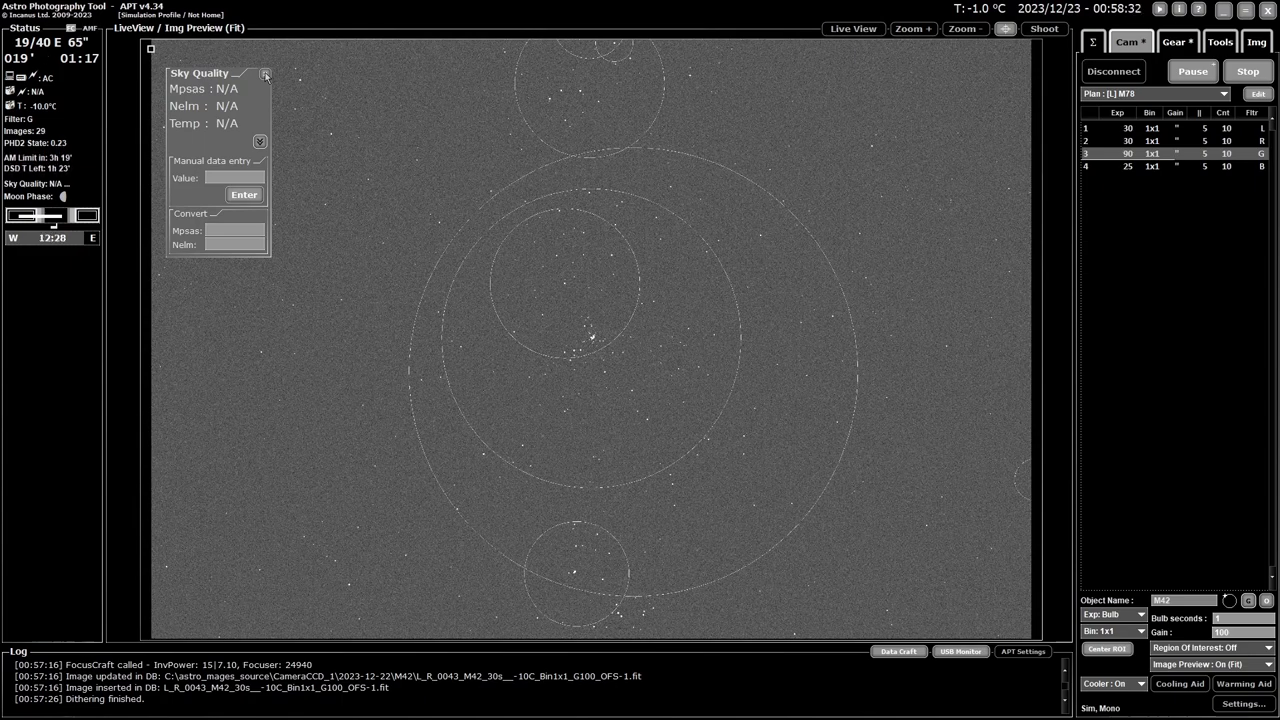
Step: Close the Sky Quality overlay, show the running session overview, and launch Session Craft from Tools
click(264, 74)
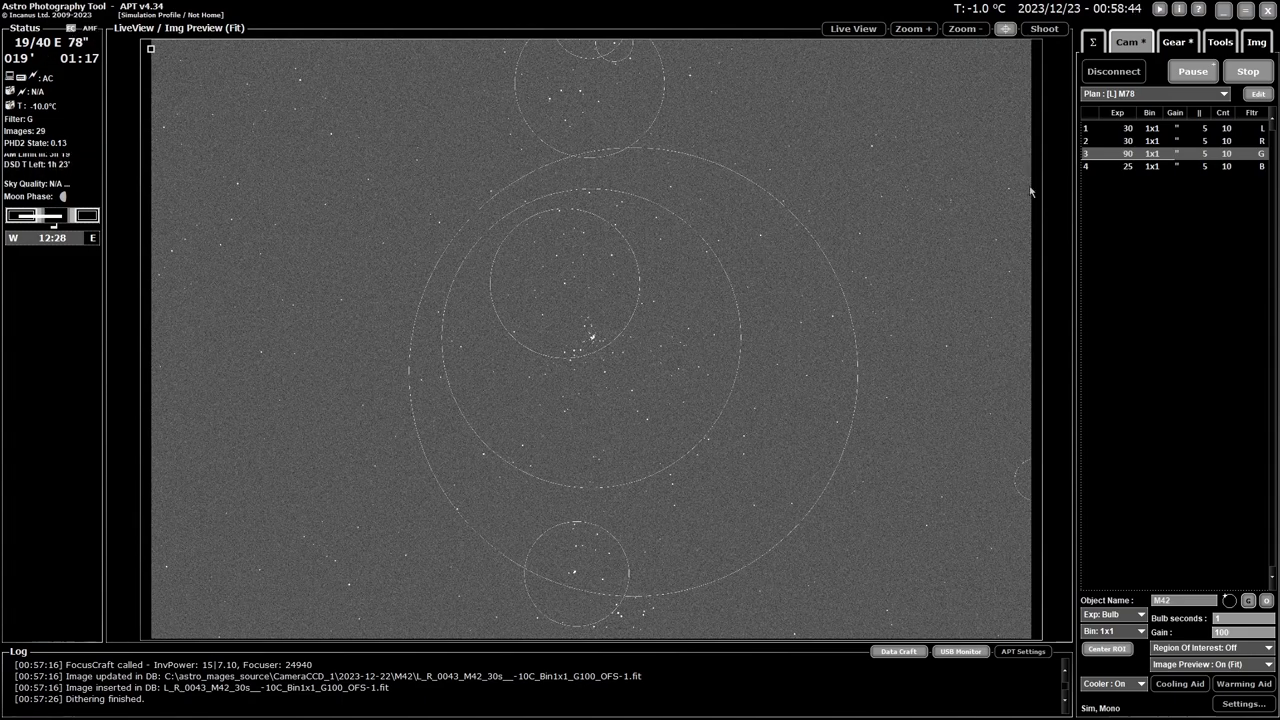
click(1092, 40)
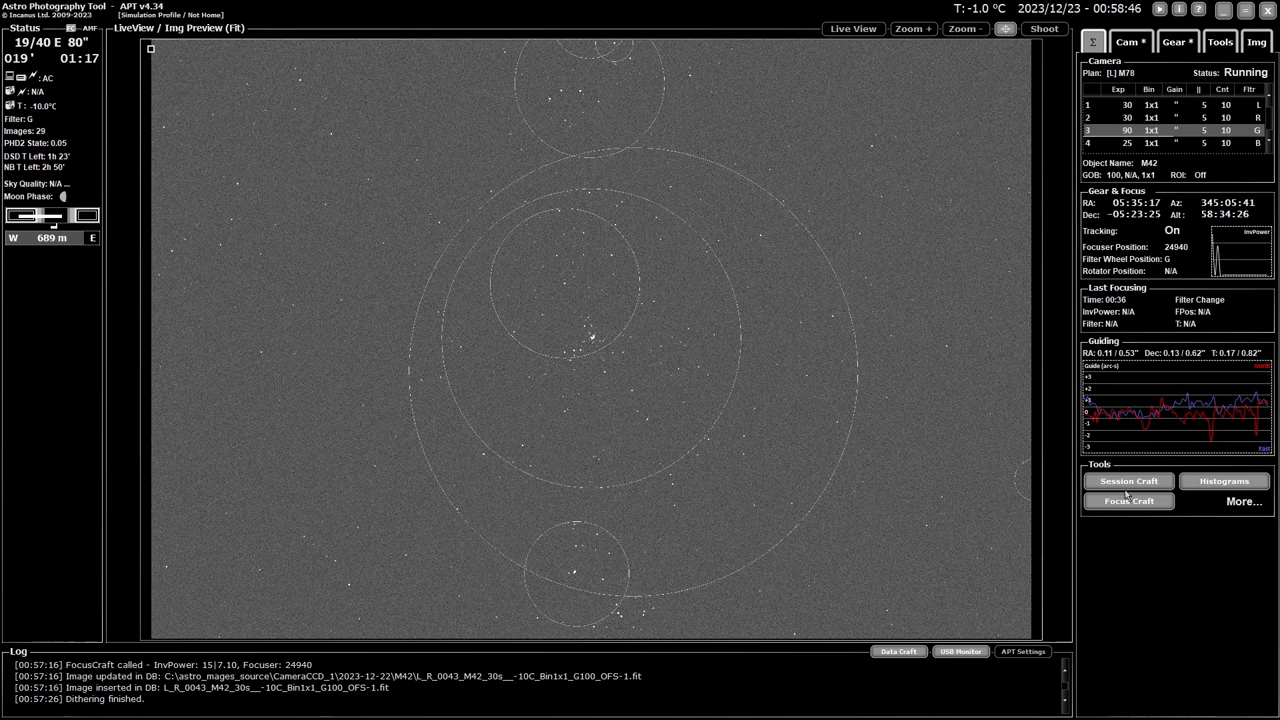
click(1128, 500)
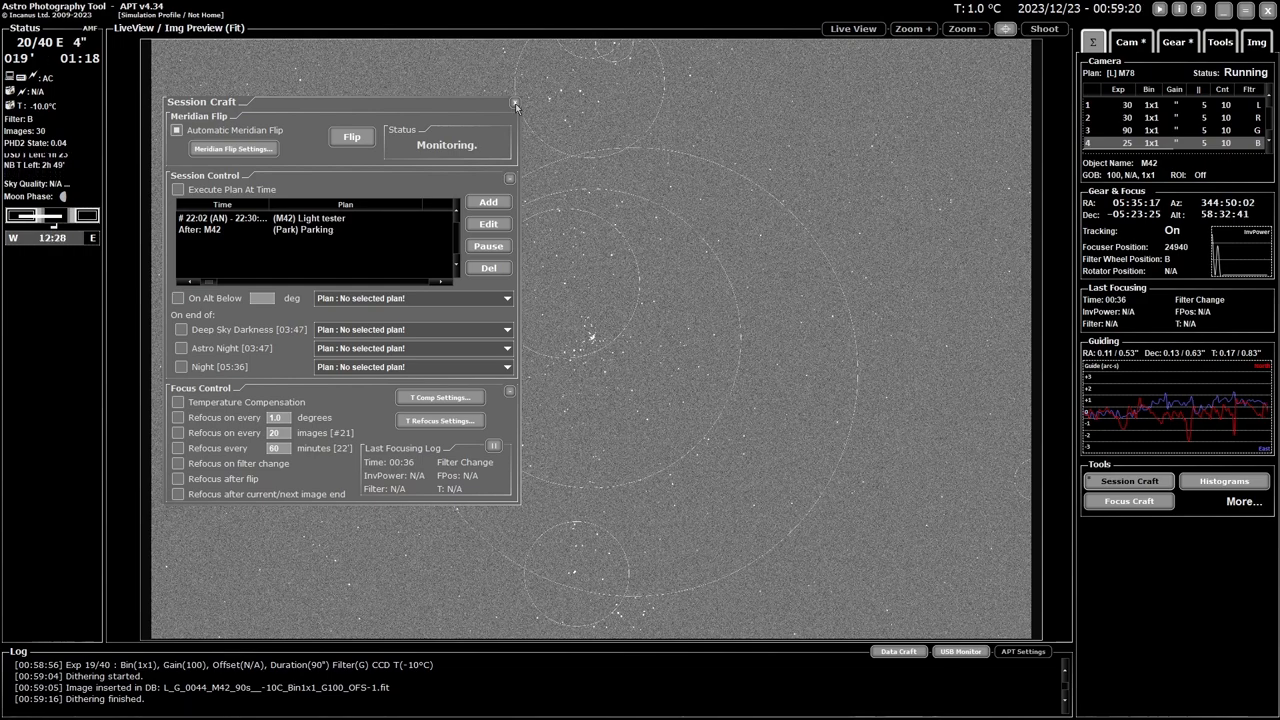
click(516, 104)
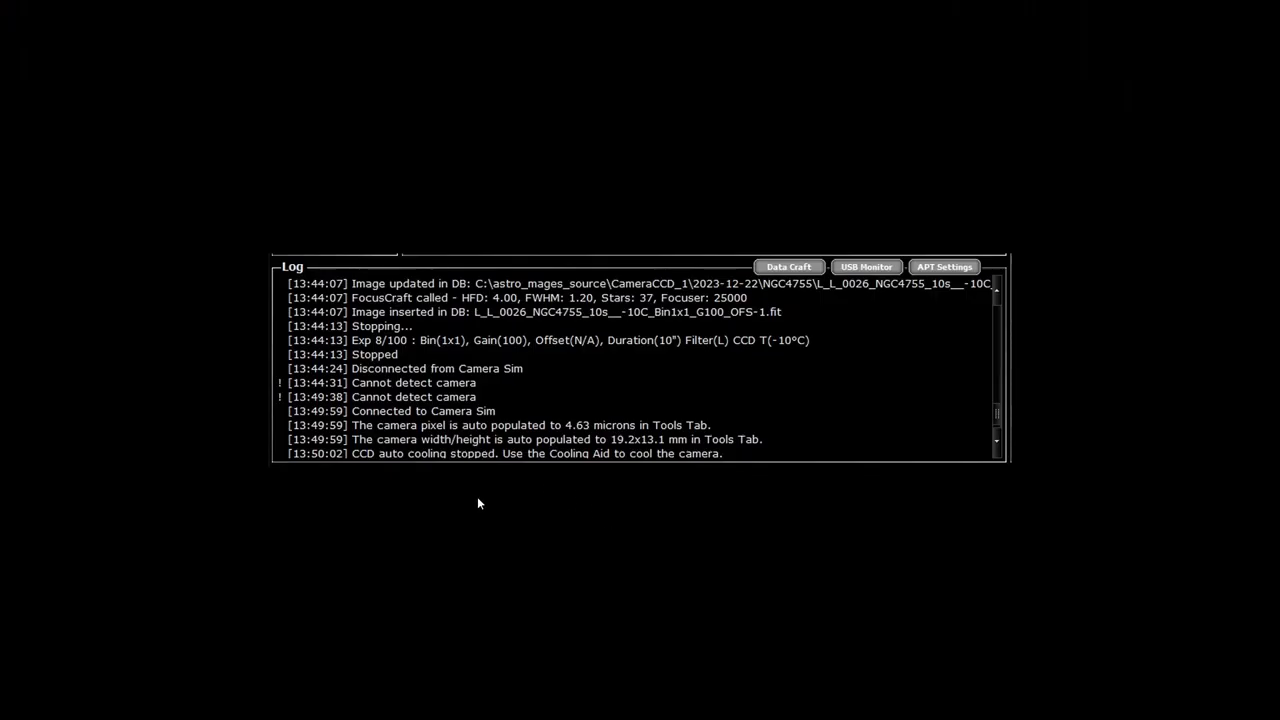
mouse_move(538, 414)
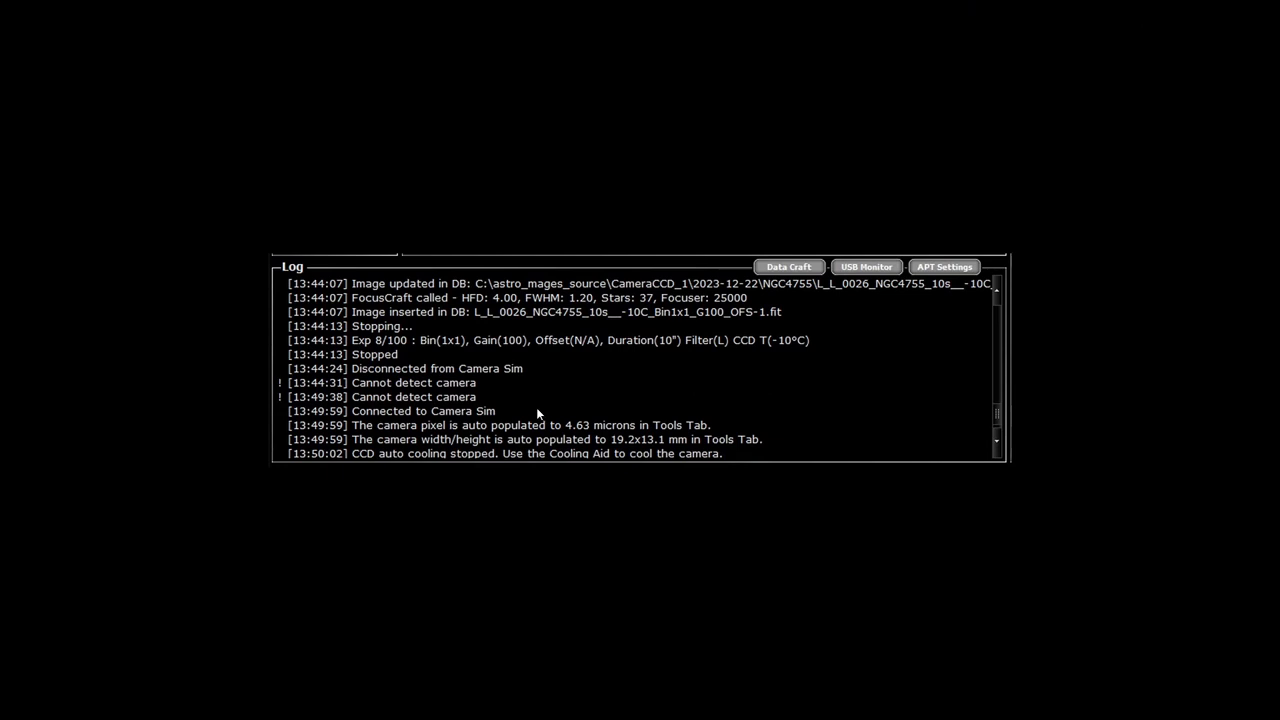
mouse_move(436, 396)
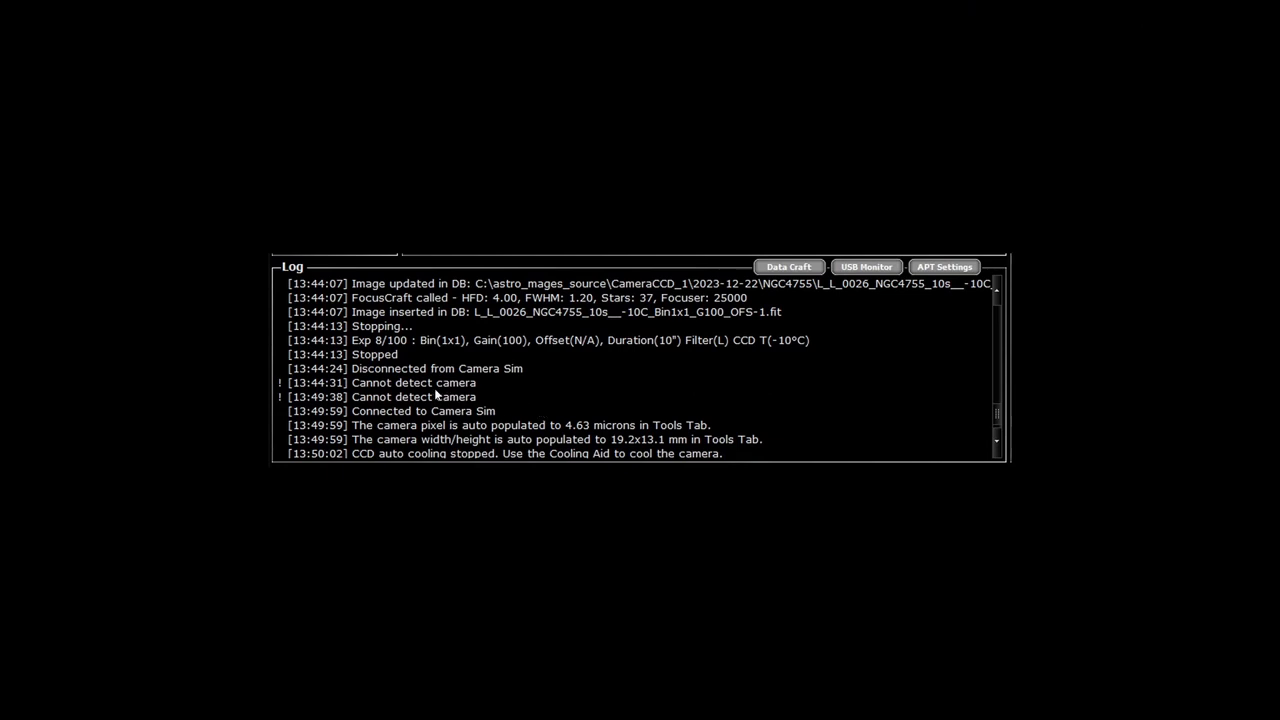
mouse_move(472, 392)
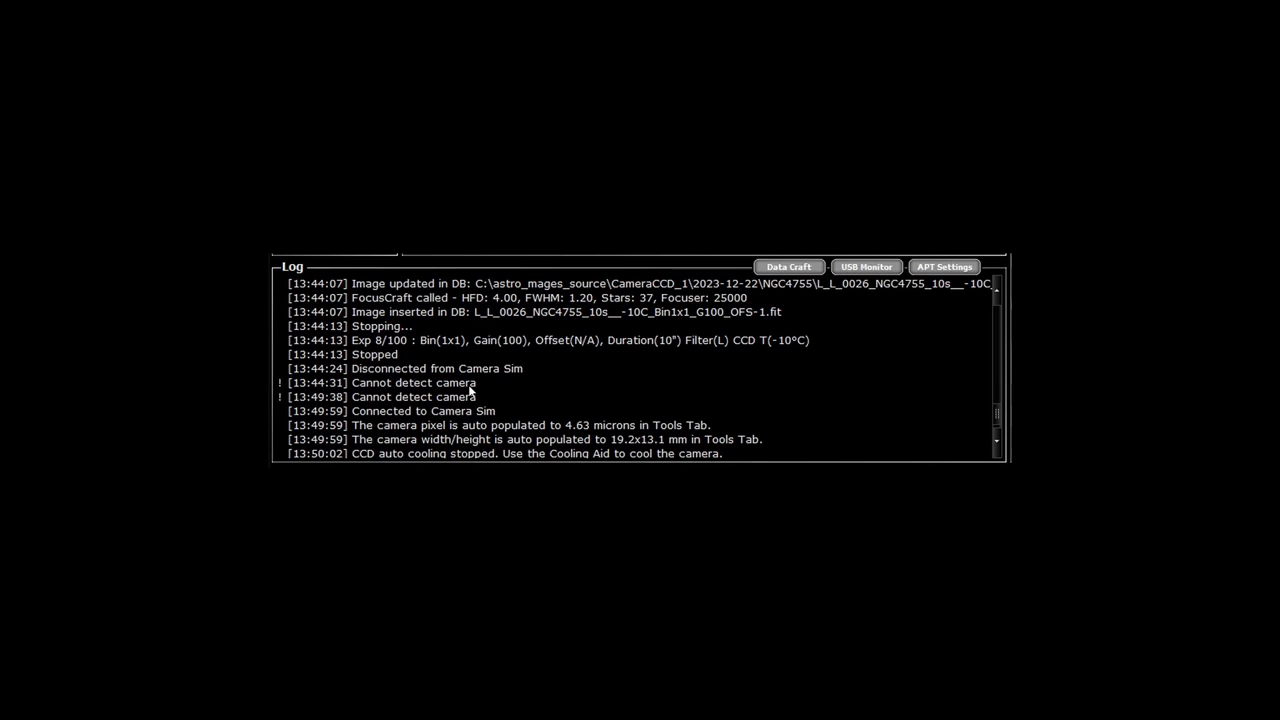
mouse_move(400, 372)
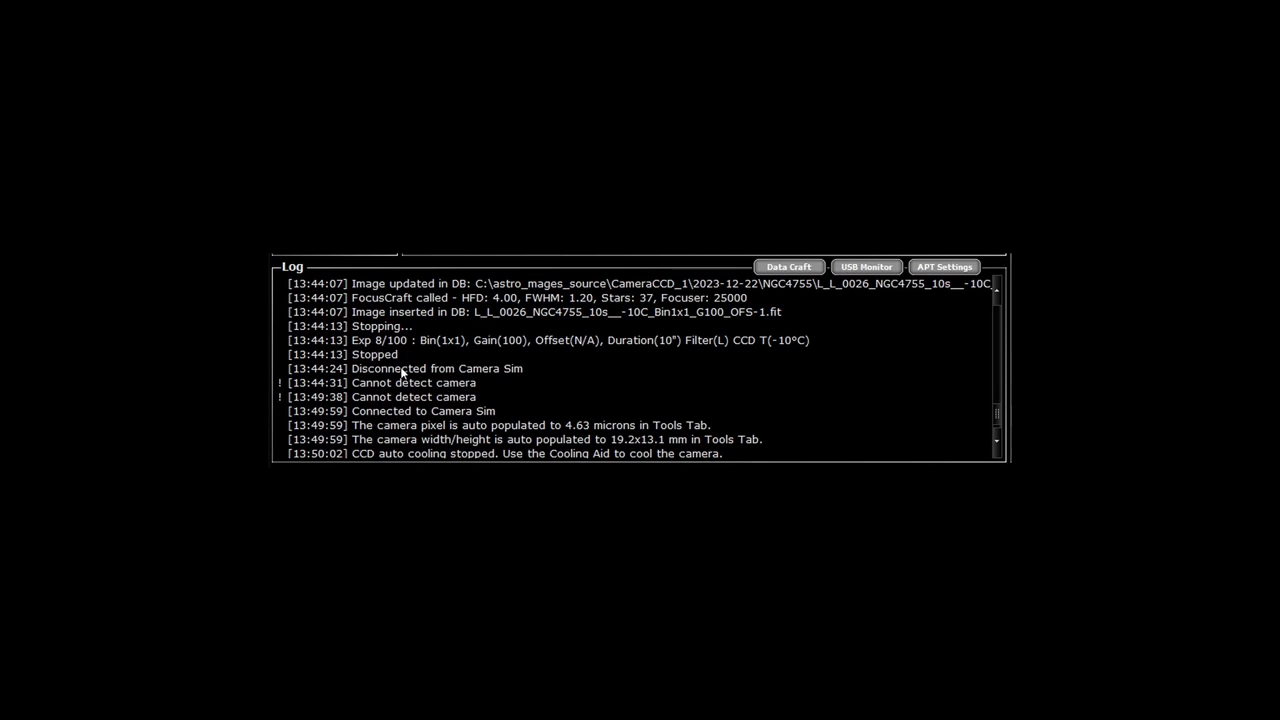
mouse_move(488, 394)
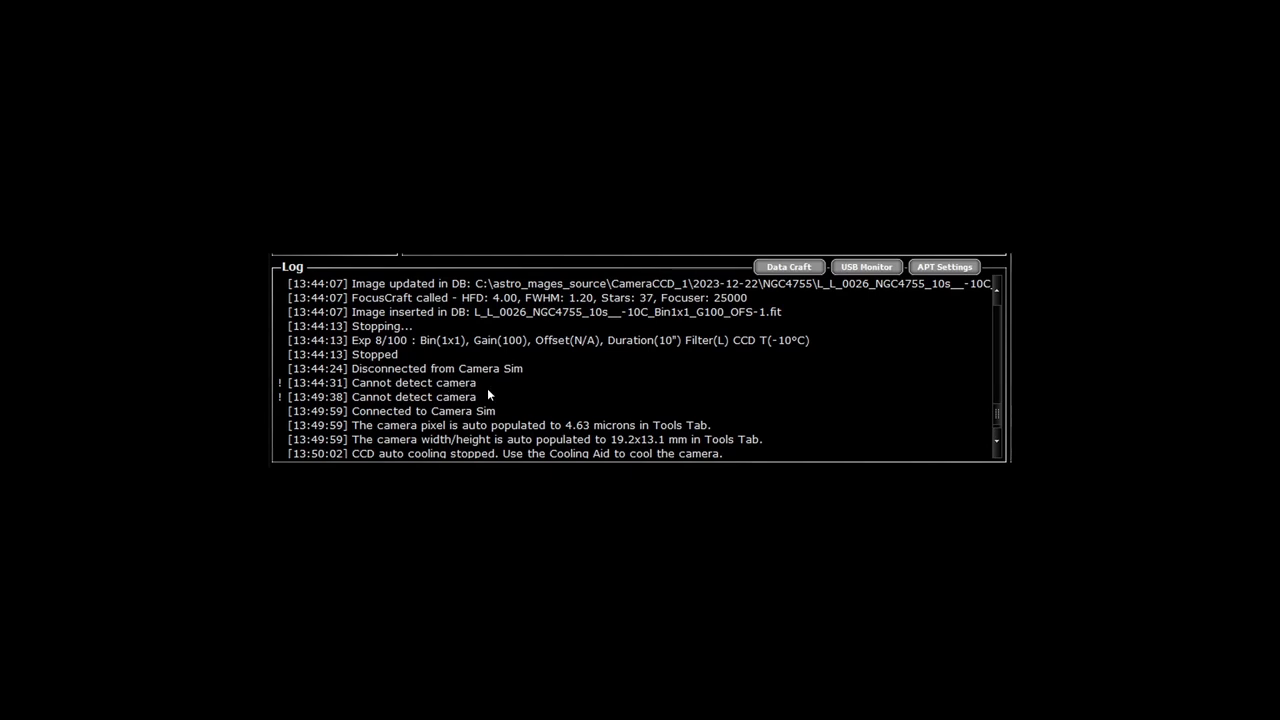
mouse_move(780, 422)
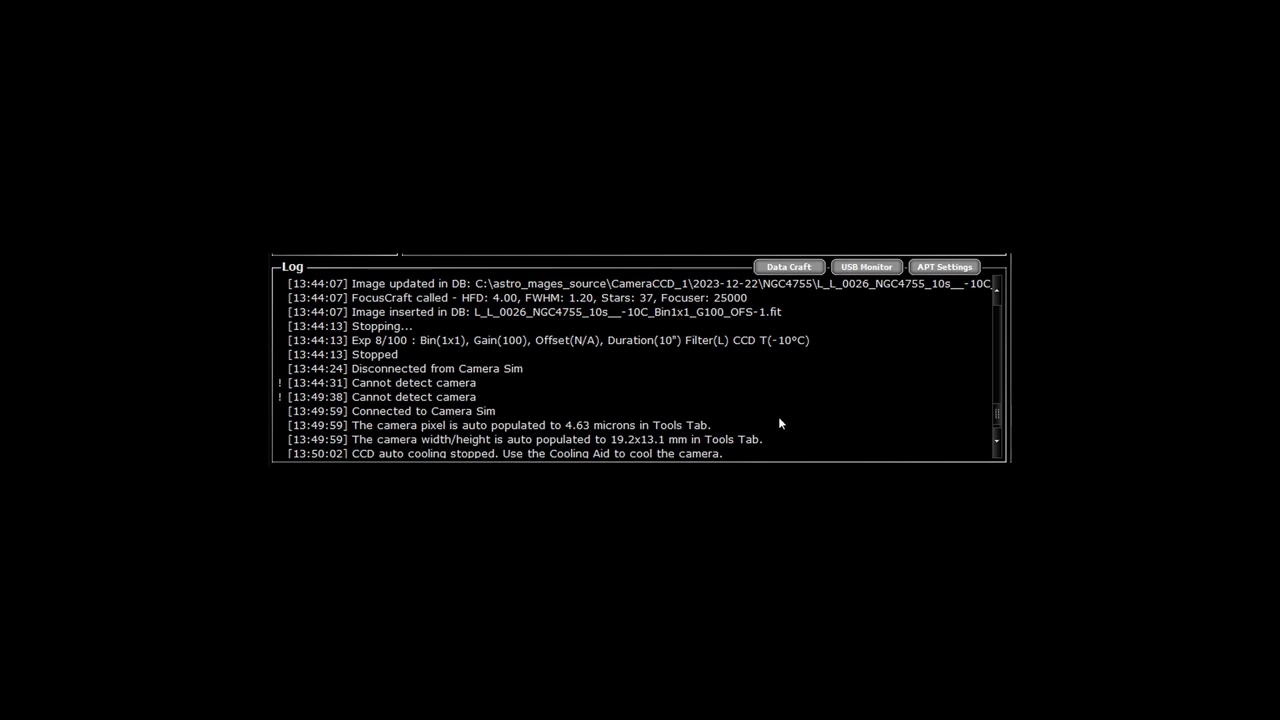
mouse_move(784, 324)
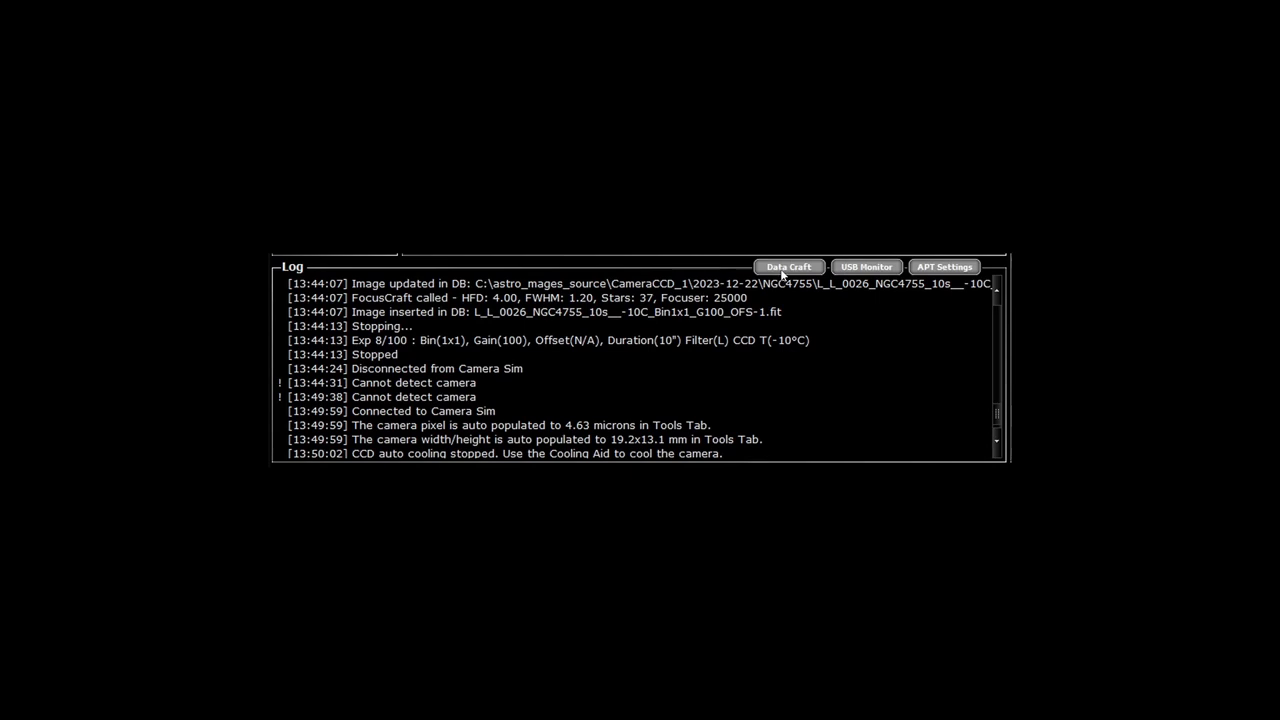
mouse_move(868, 278)
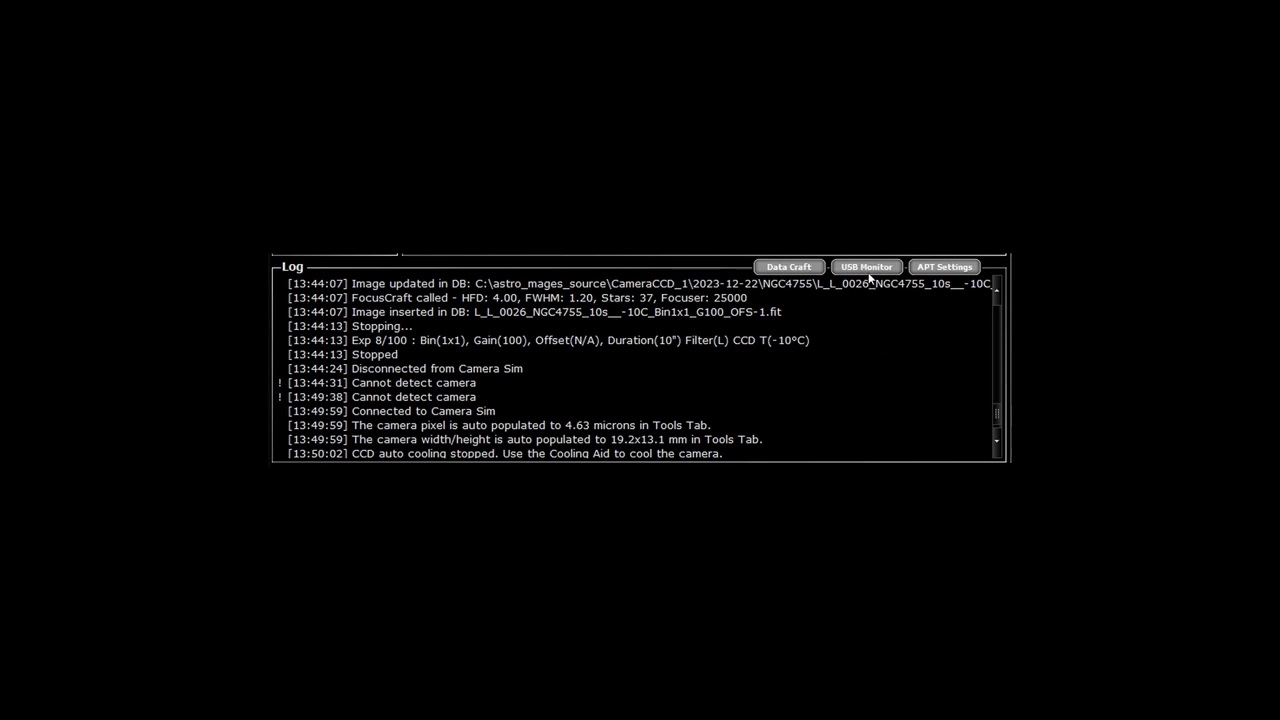
mouse_move(978, 266)
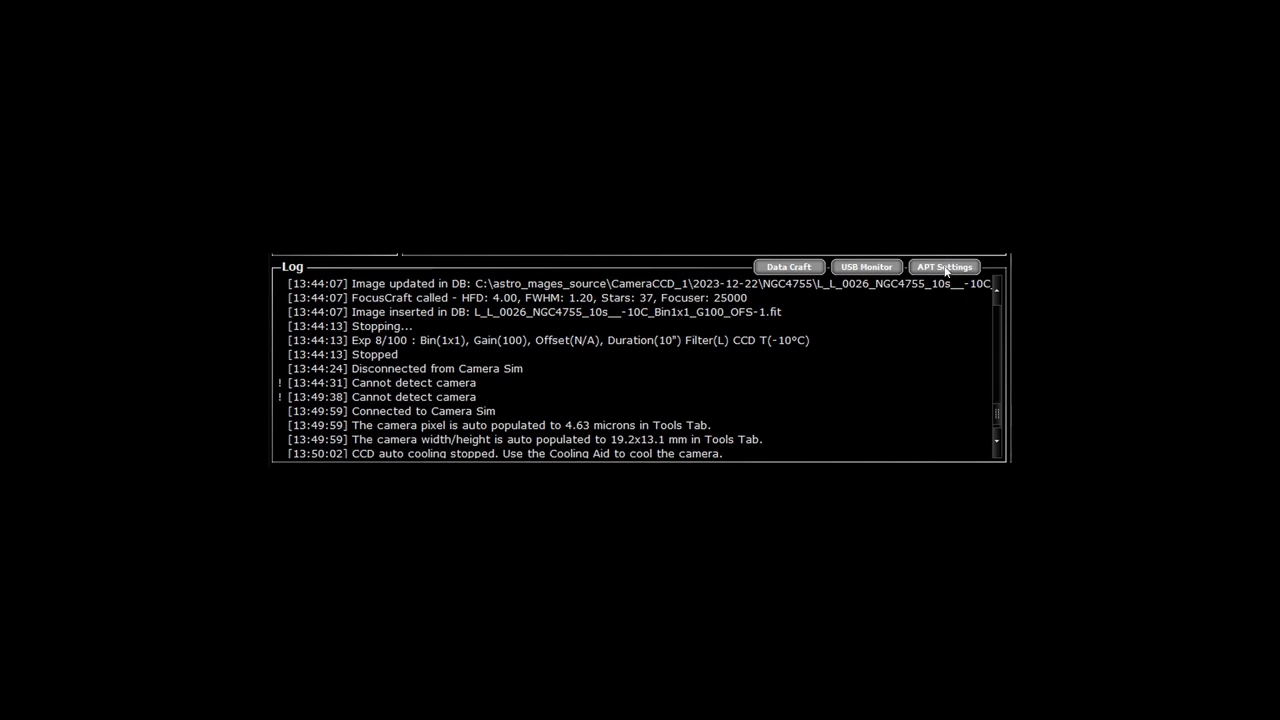
mouse_move(684, 320)
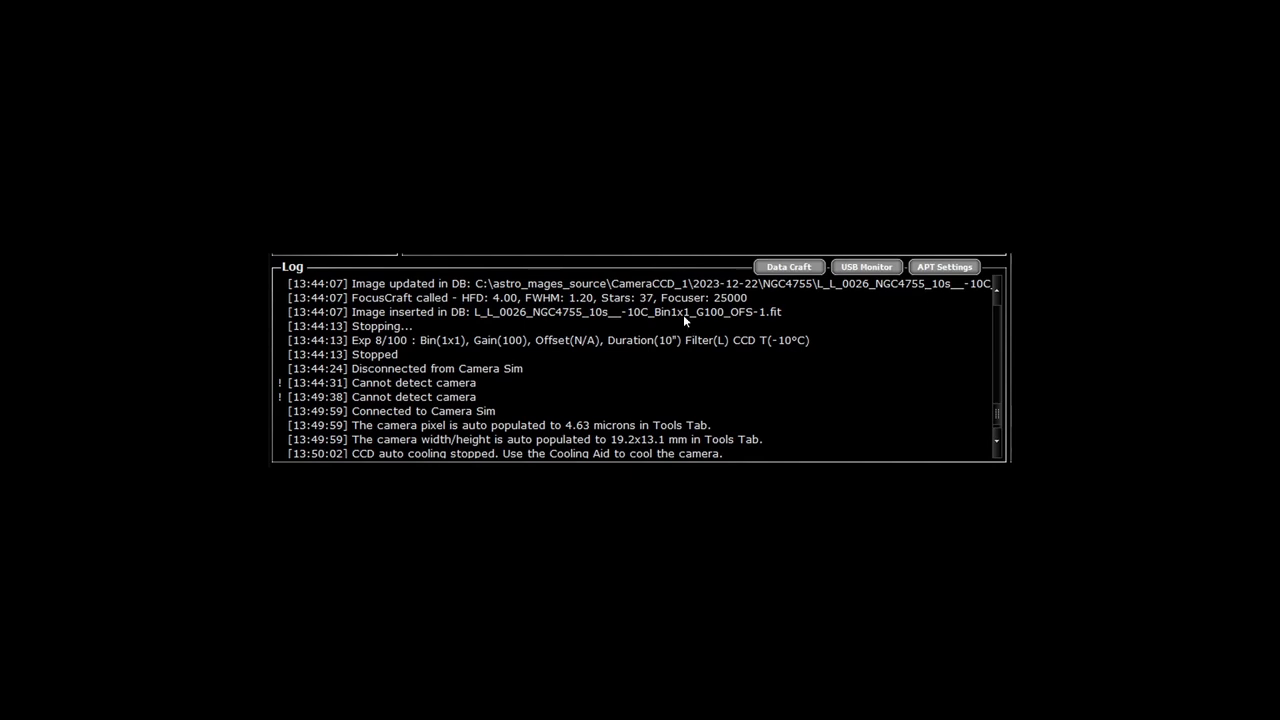
mouse_move(686, 320)
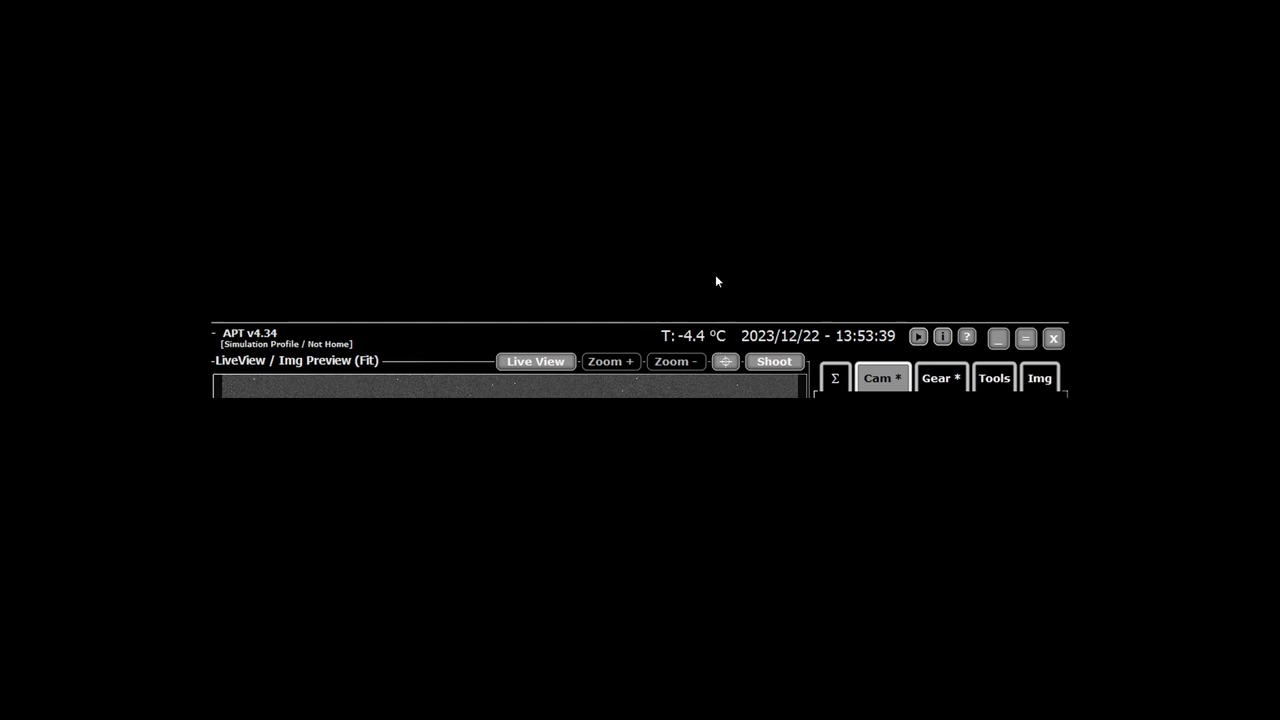
Step: Bring up the window switcher overview listing APT, Stellarium, PHD2 and the simulators
key(super+tab)
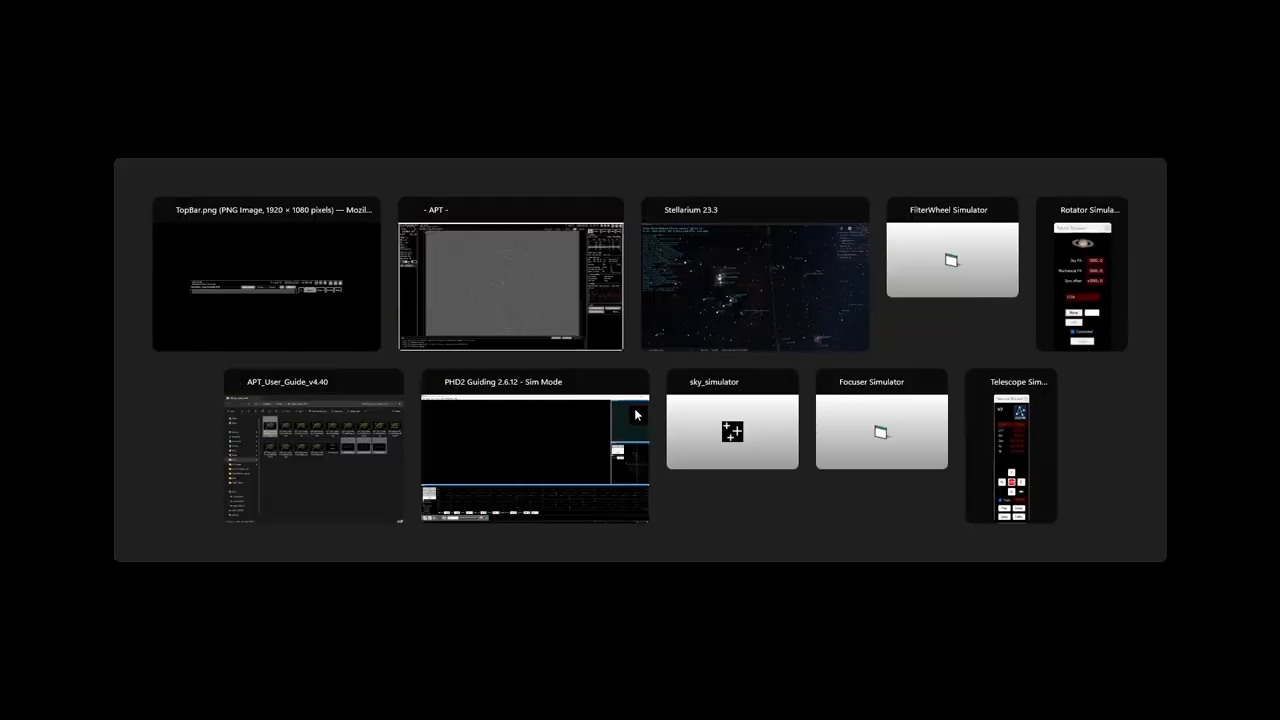
Step: Switch back to the running APT session window and return to the camera status overview
click(510, 284)
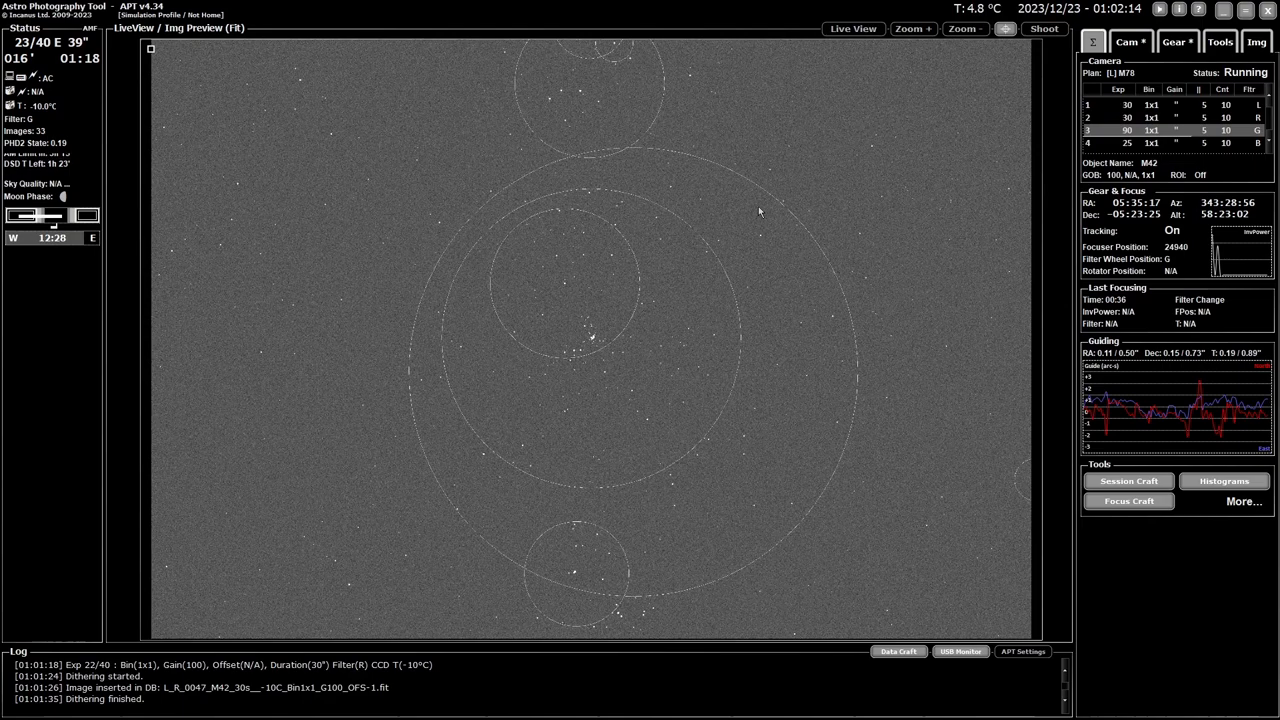
mouse_move(988, 44)
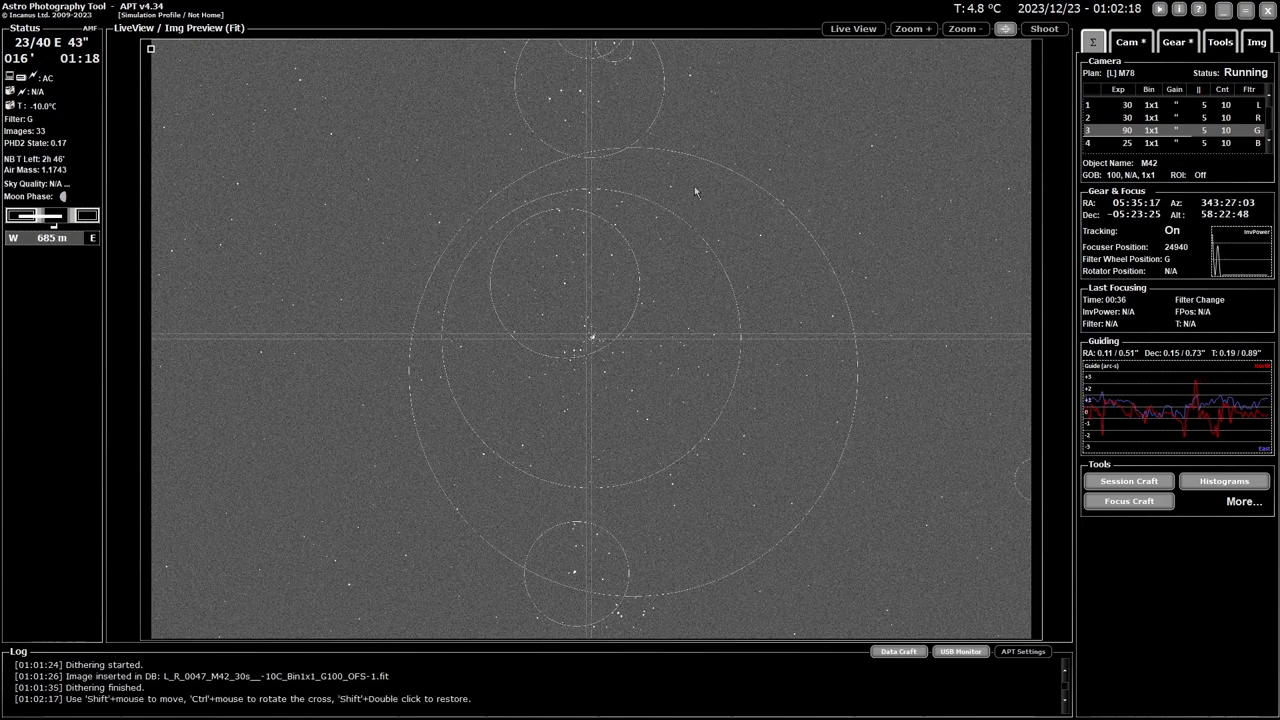
mouse_move(842, 164)
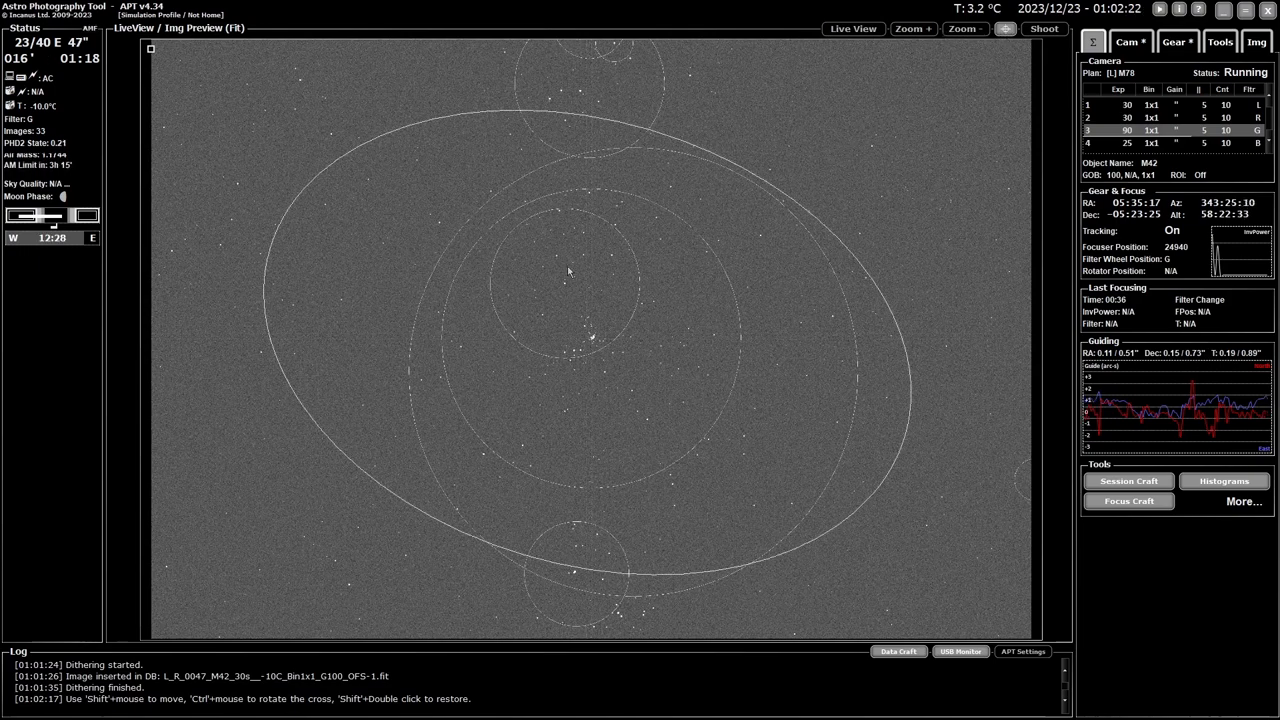
mouse_move(448, 84)
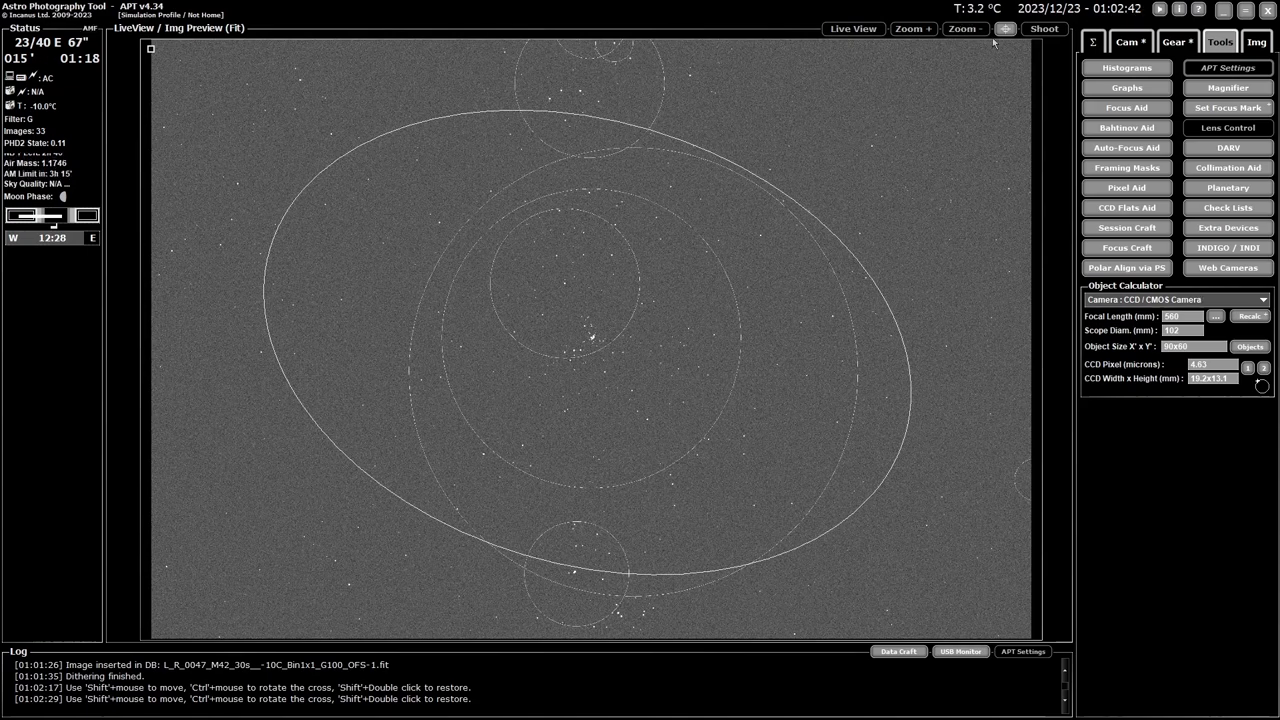
click(1128, 40)
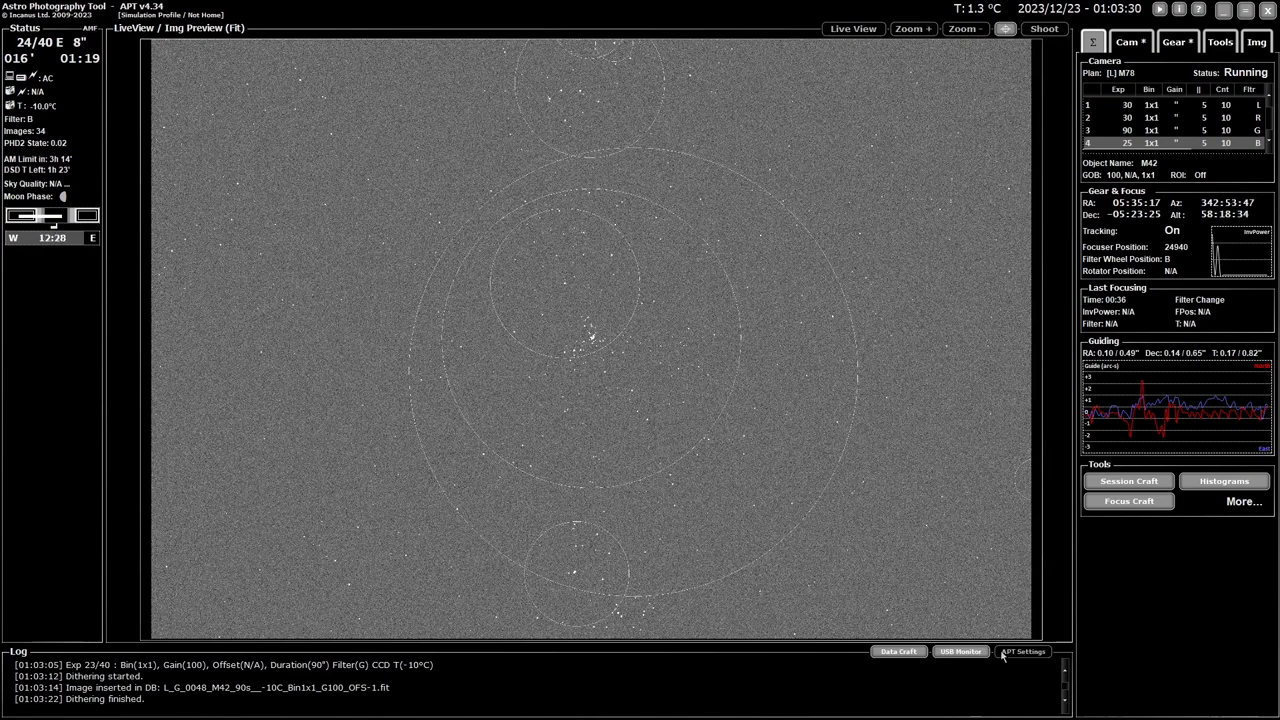
mouse_move(720, 366)
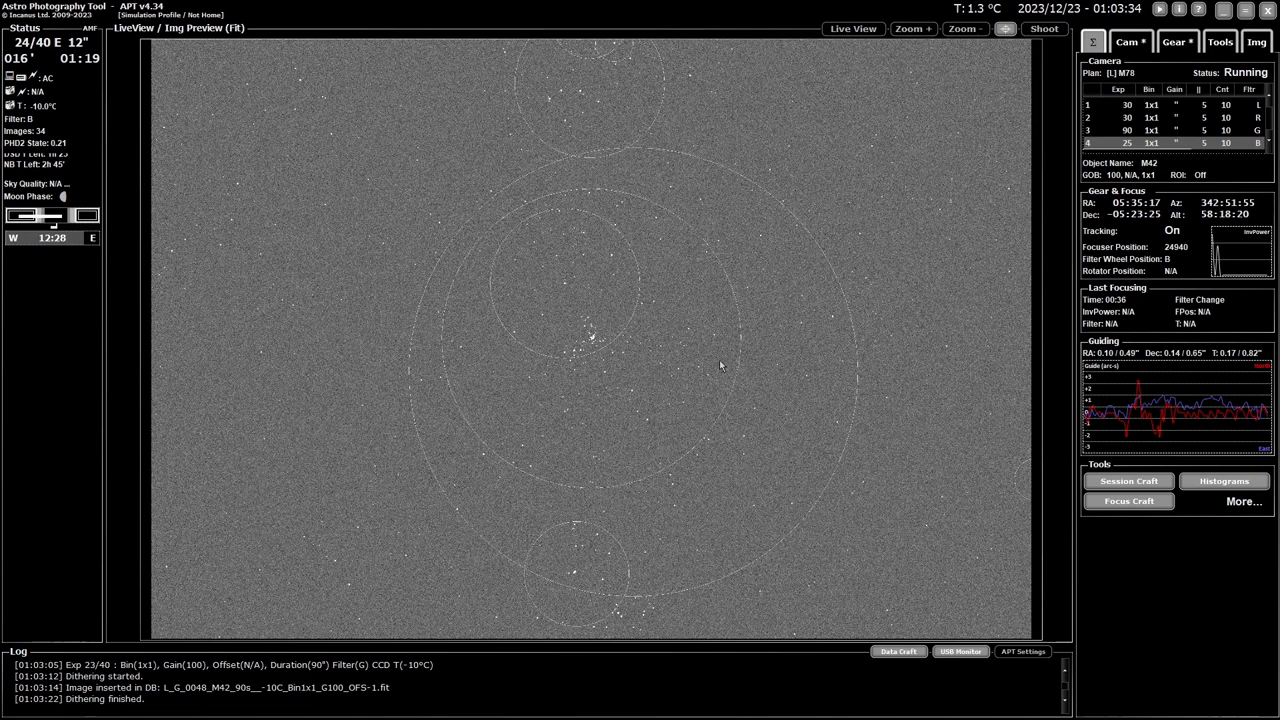
mouse_move(844, 62)
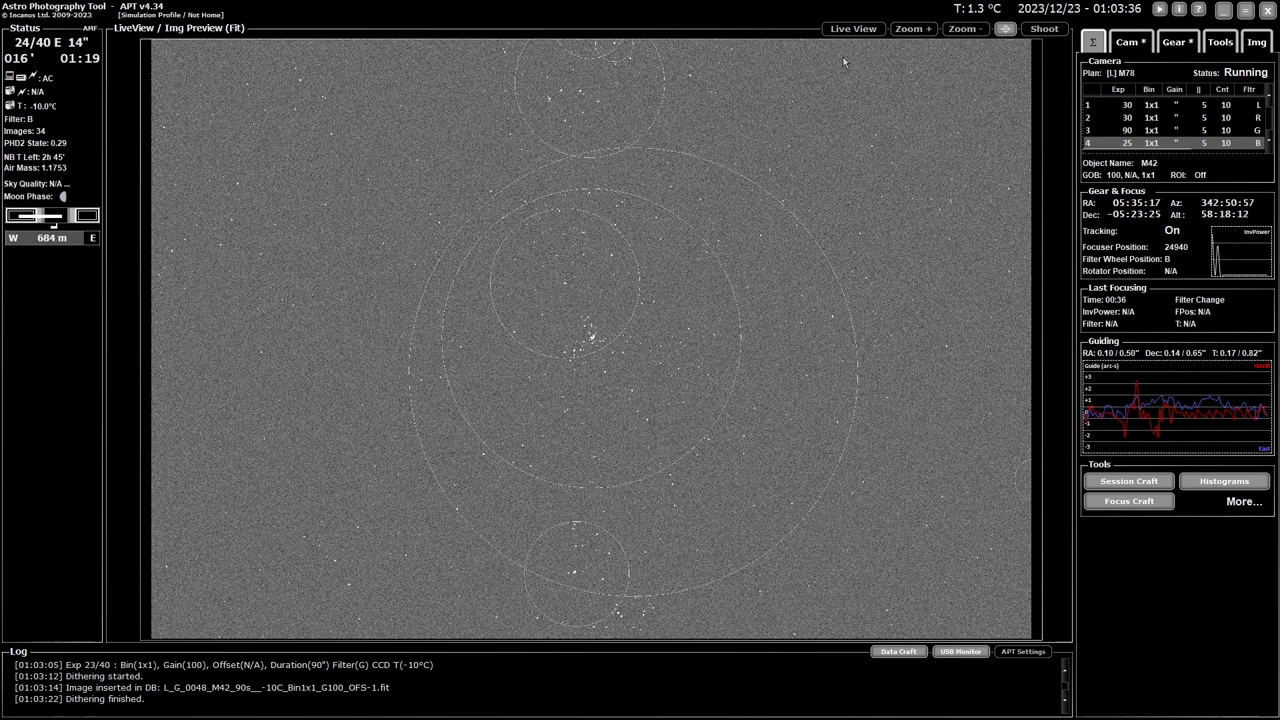